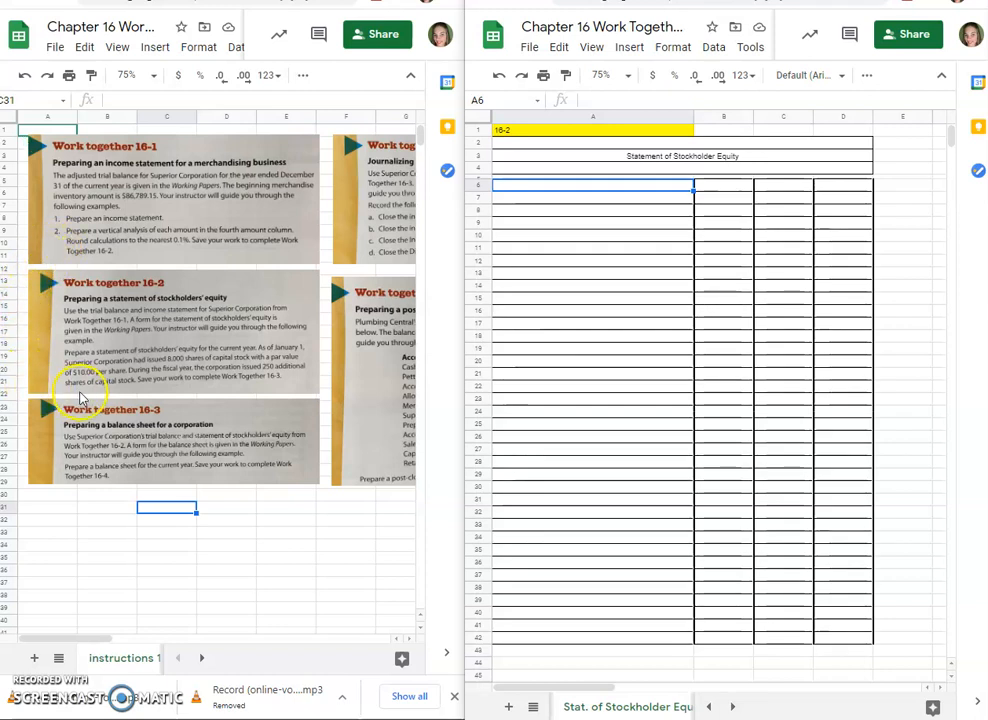
mouse_move(145, 280)
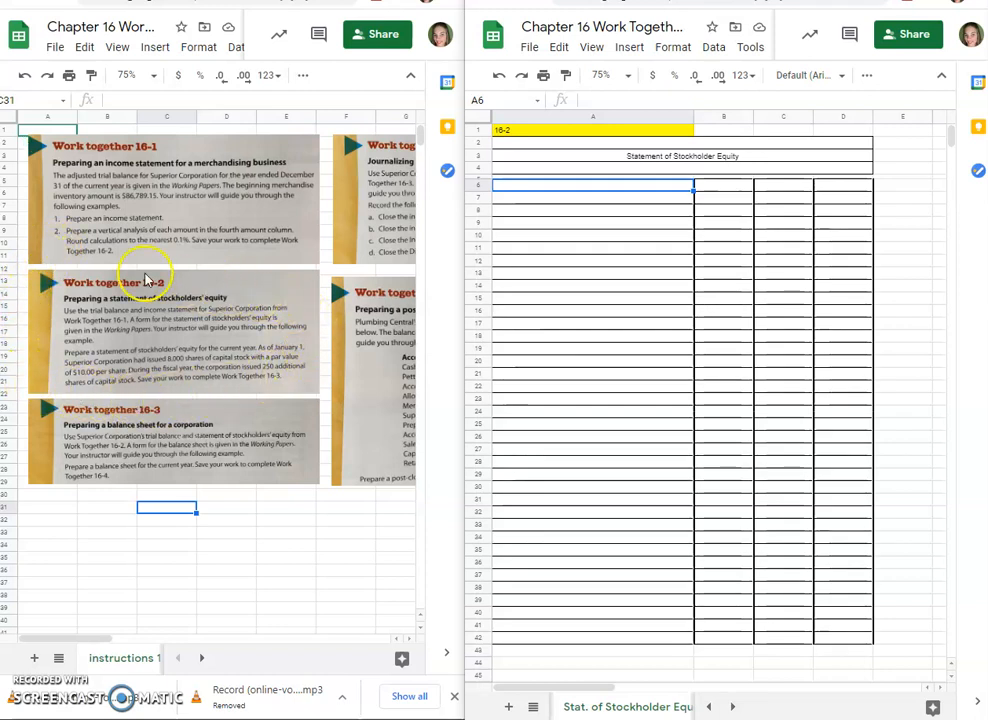
mouse_move(215, 320)
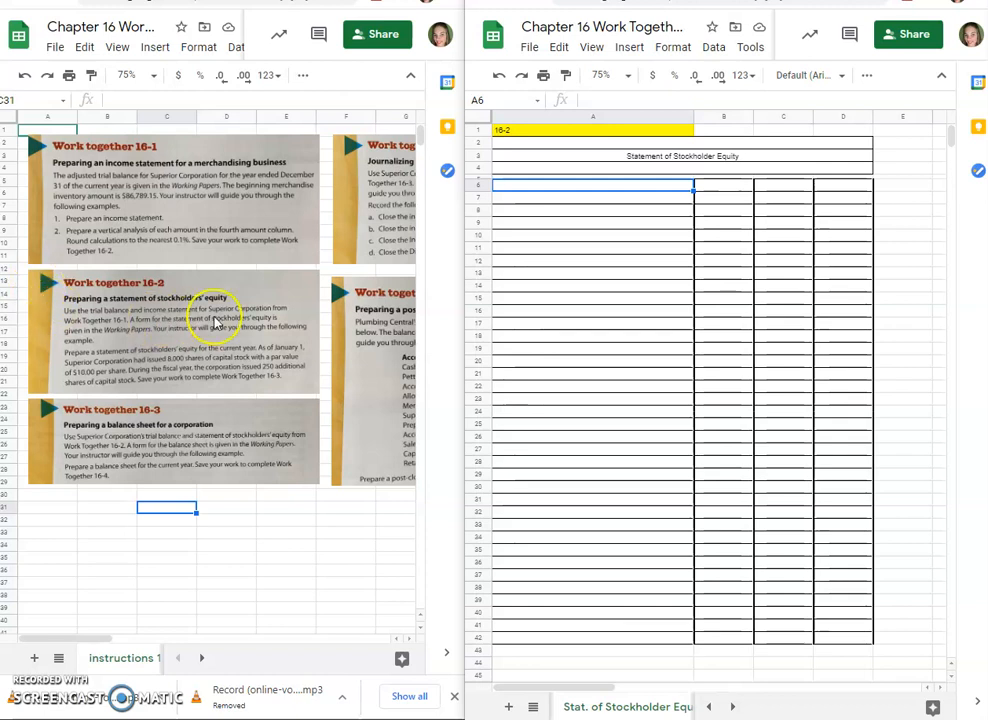
mouse_move(305, 395)
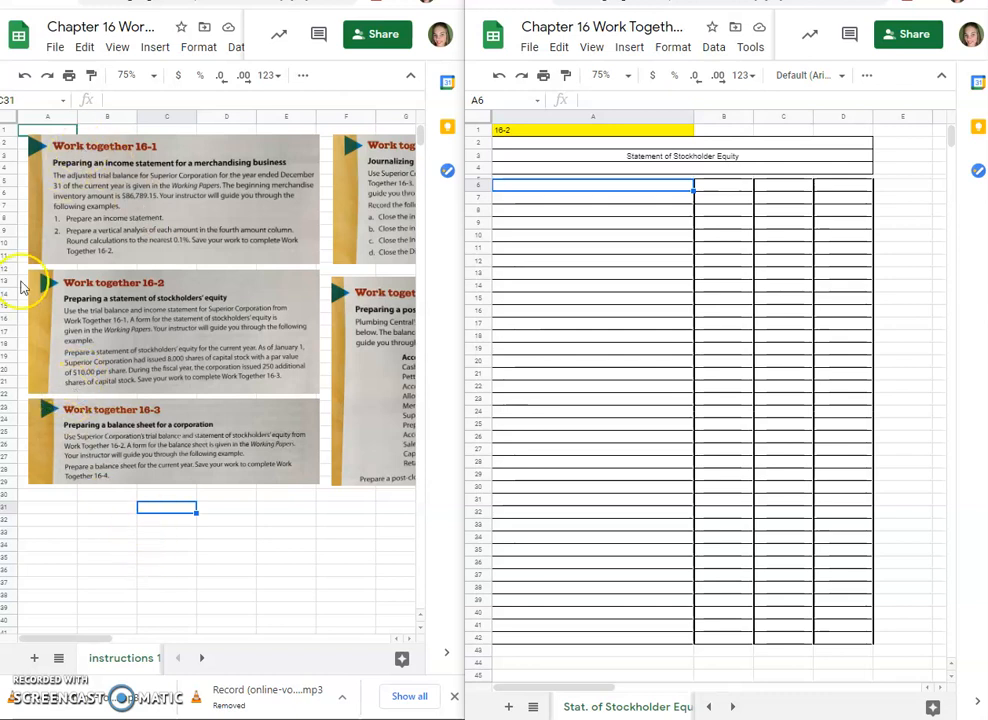
mouse_move(120, 590)
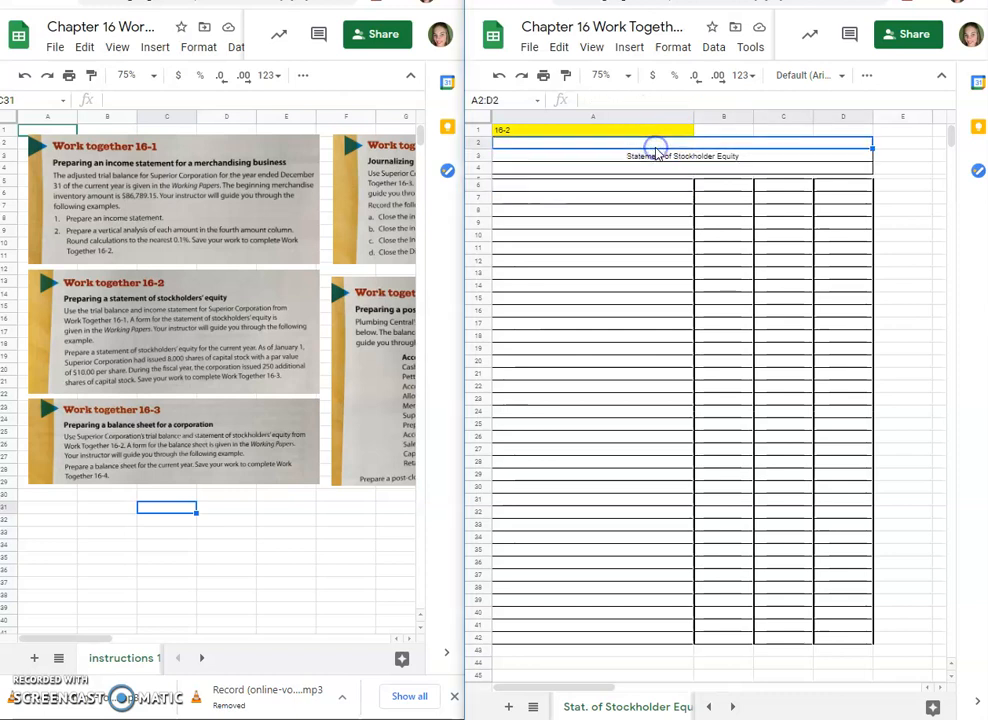
mouse_move(220, 310)
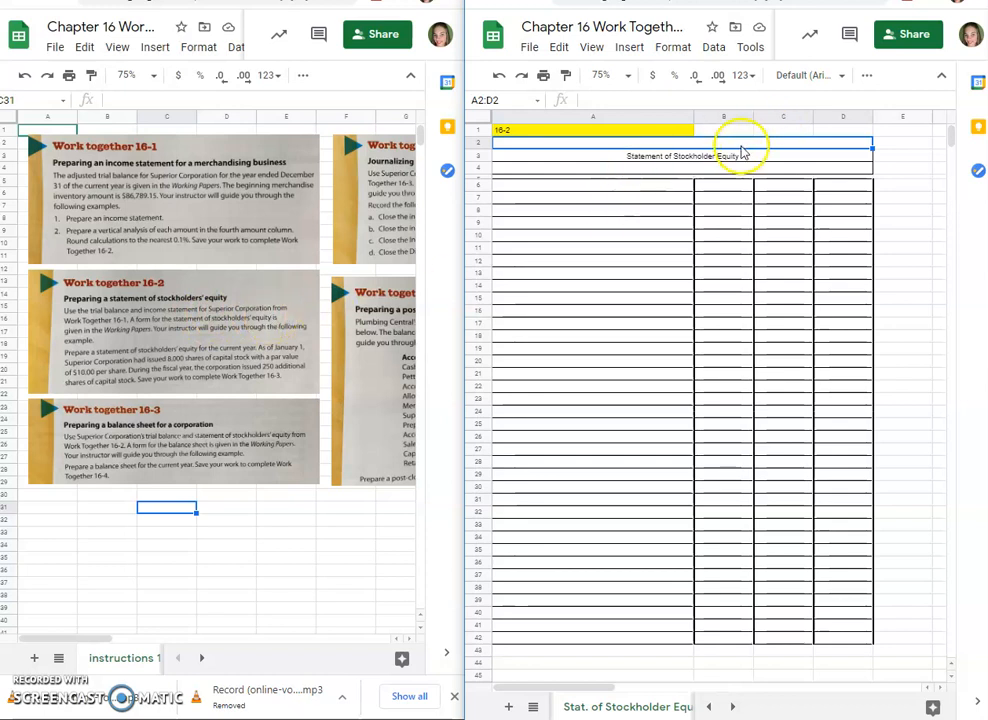
Step: Enter 'Superior Corporation' in A2:D2 and 'For the year ended December 31, 20XX' in A4:D4
text(Superior Corpor)
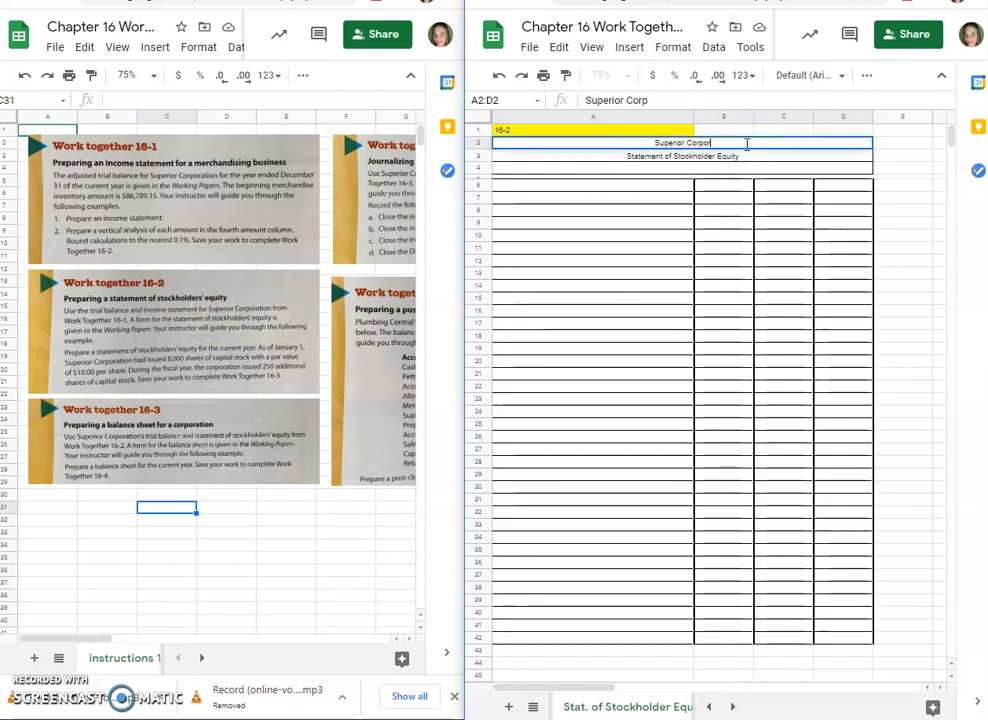
click(683, 155)
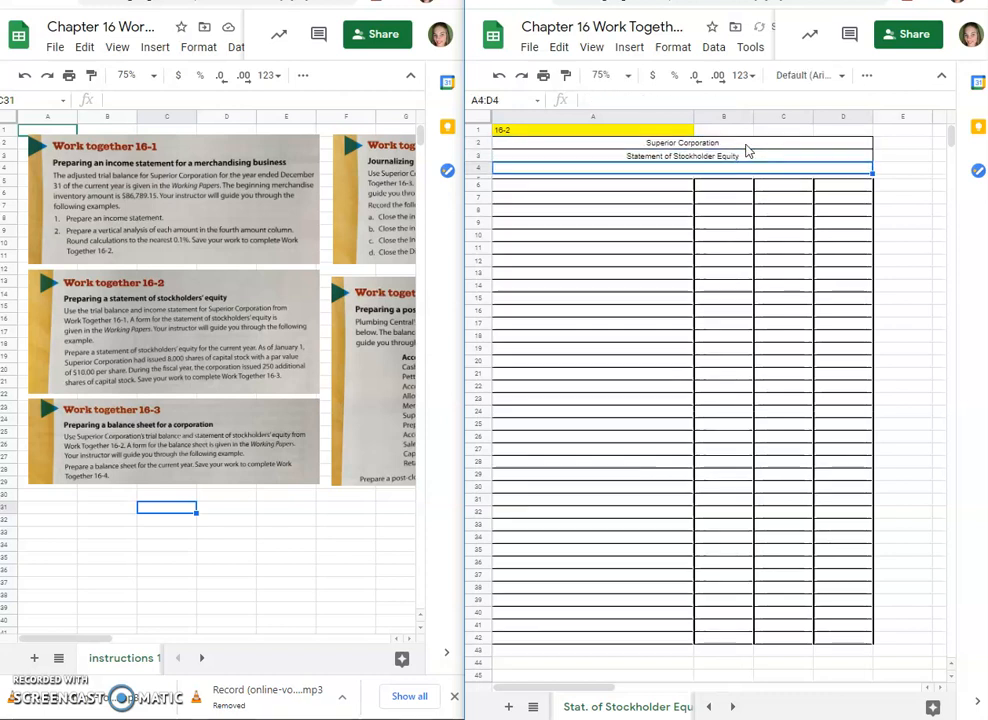
text(For)
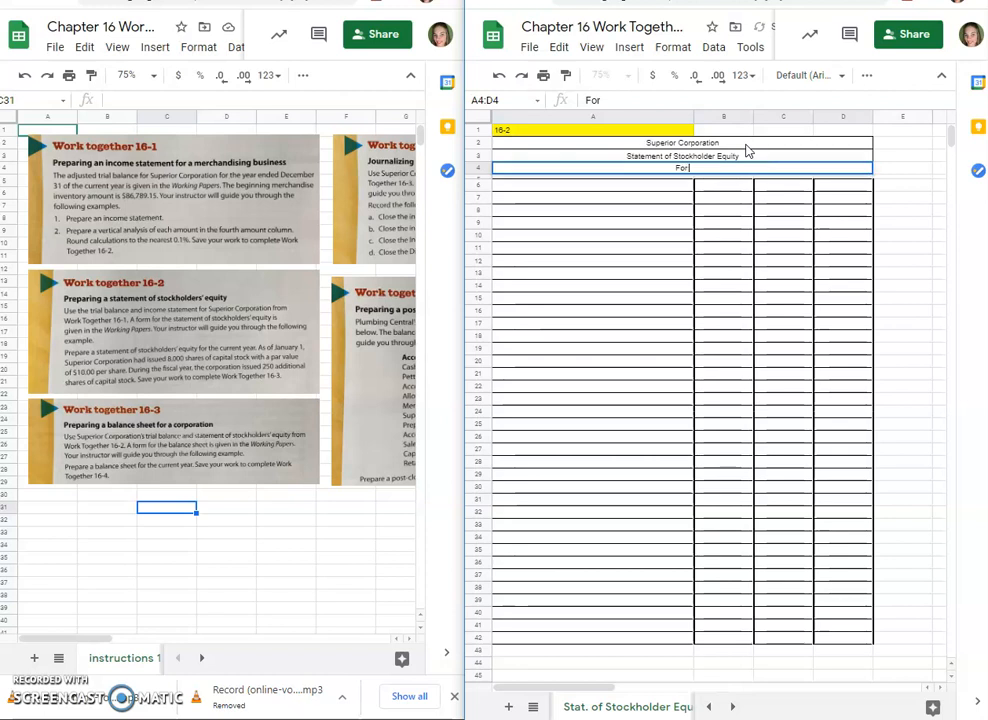
text(the year ended,)
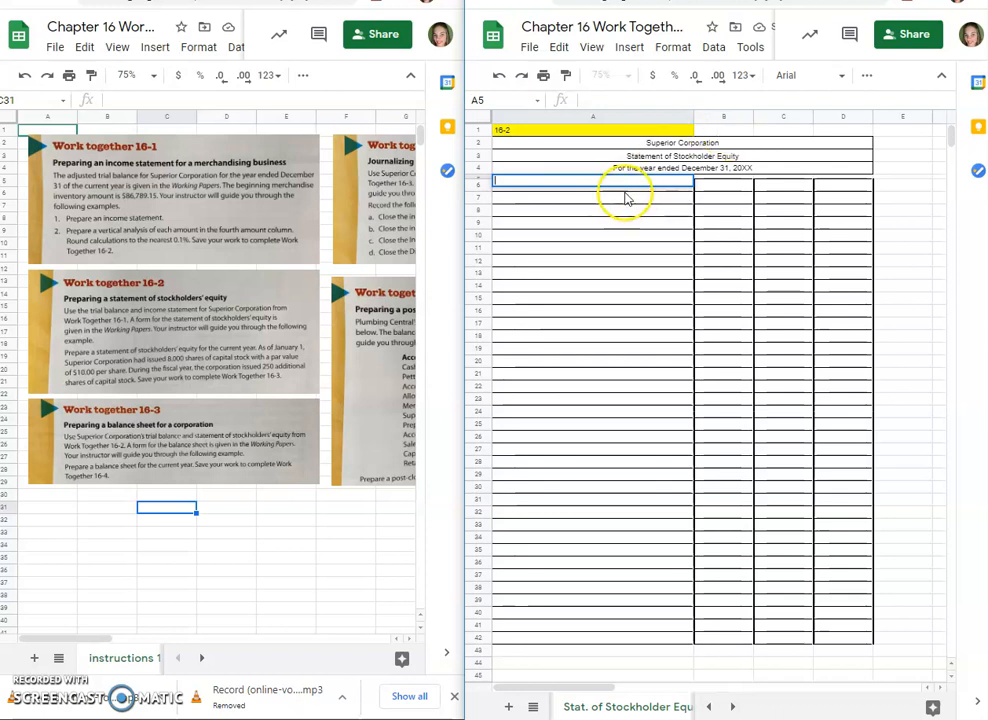
Step: Type 'Capital Stock:', '$10.00 Par Value' and 'January 1, 20XX - 8,000 Shares Issued' in A6:A8
click(593, 184)
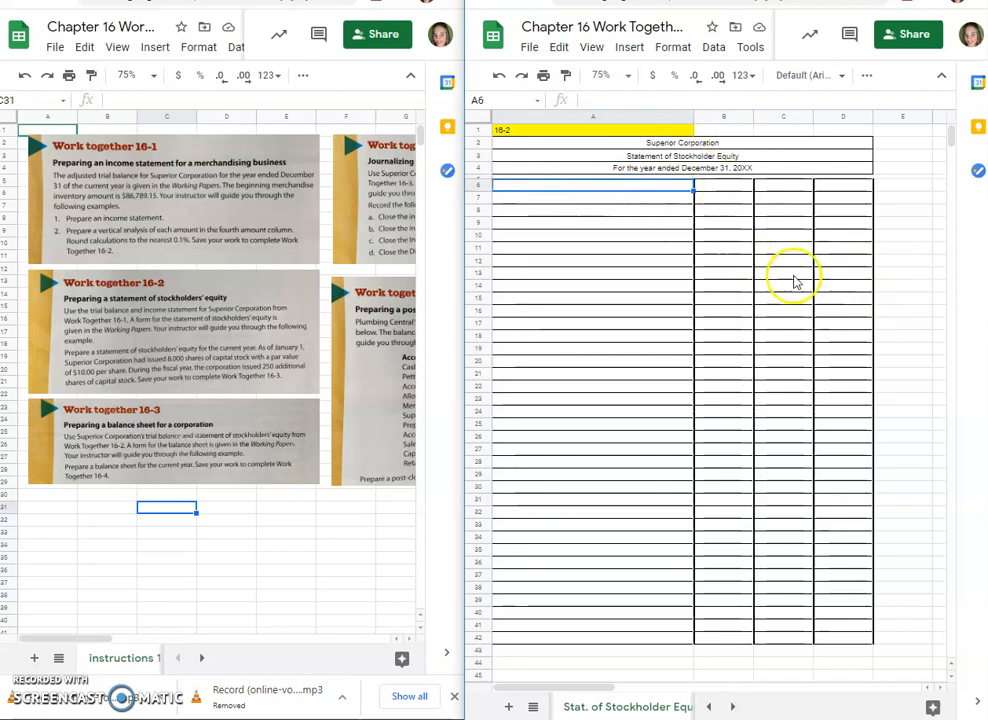
text(Capital Stock:)
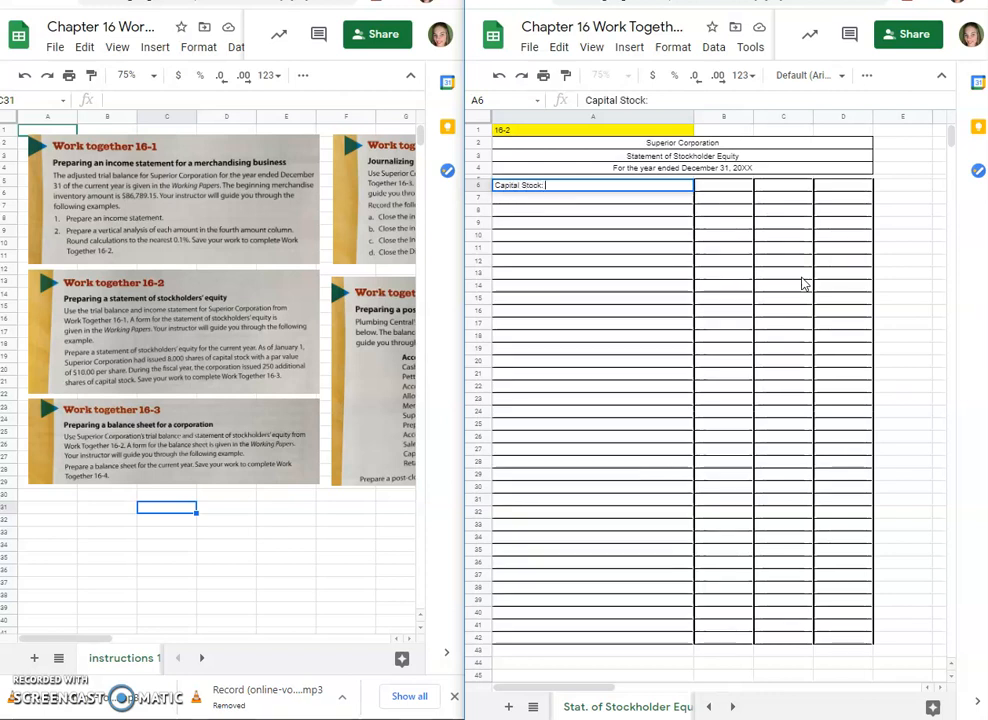
key(enter)
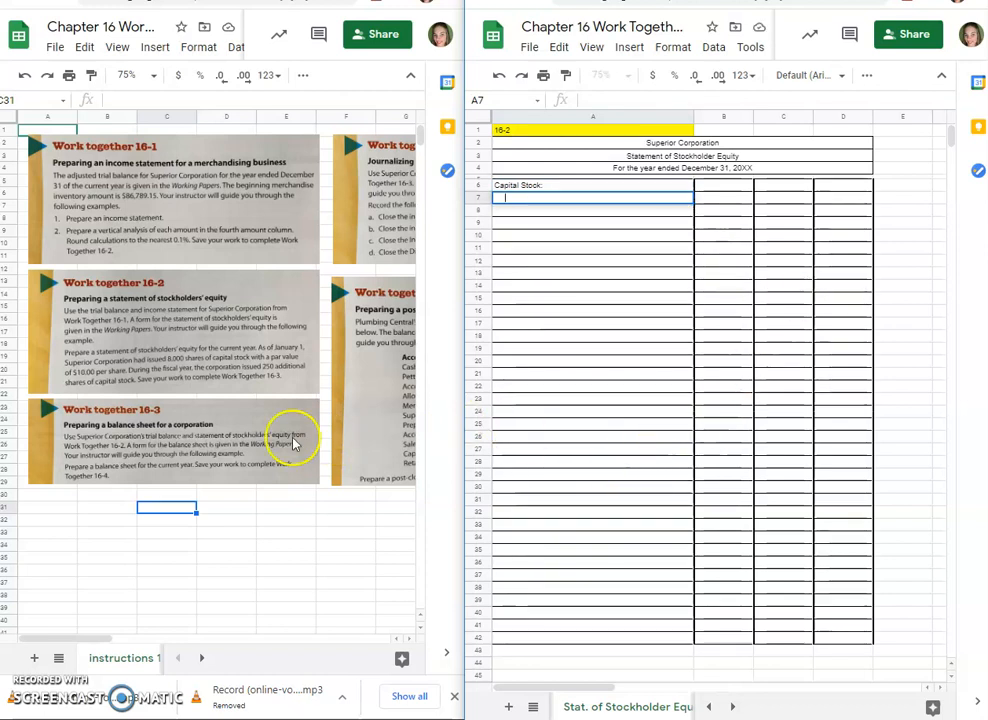
mouse_move(175, 365)
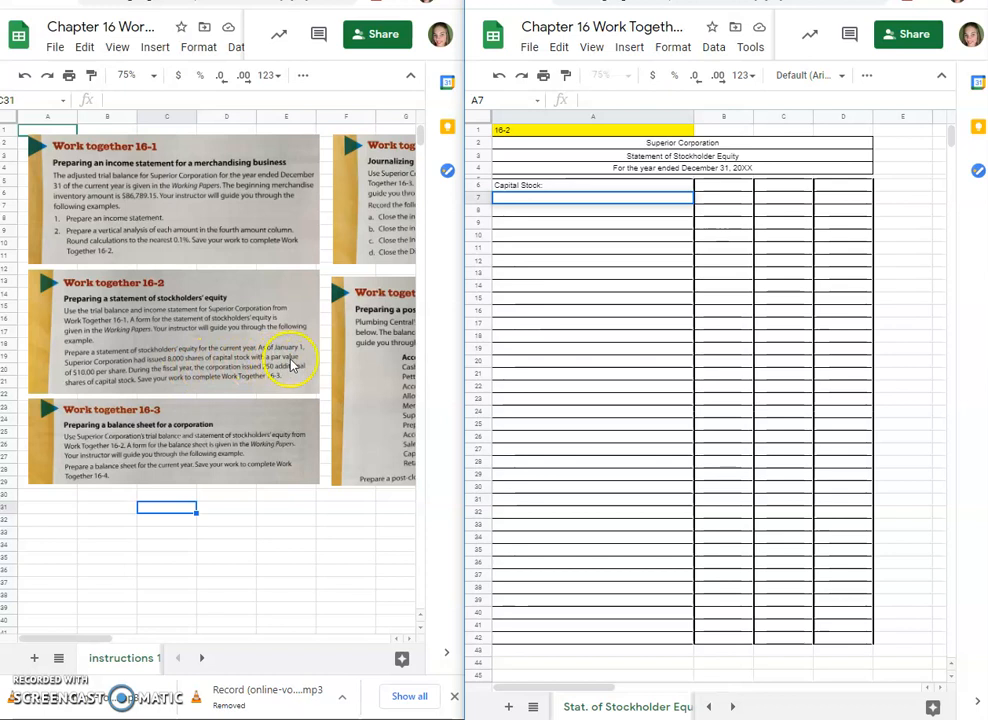
mouse_move(631, 290)
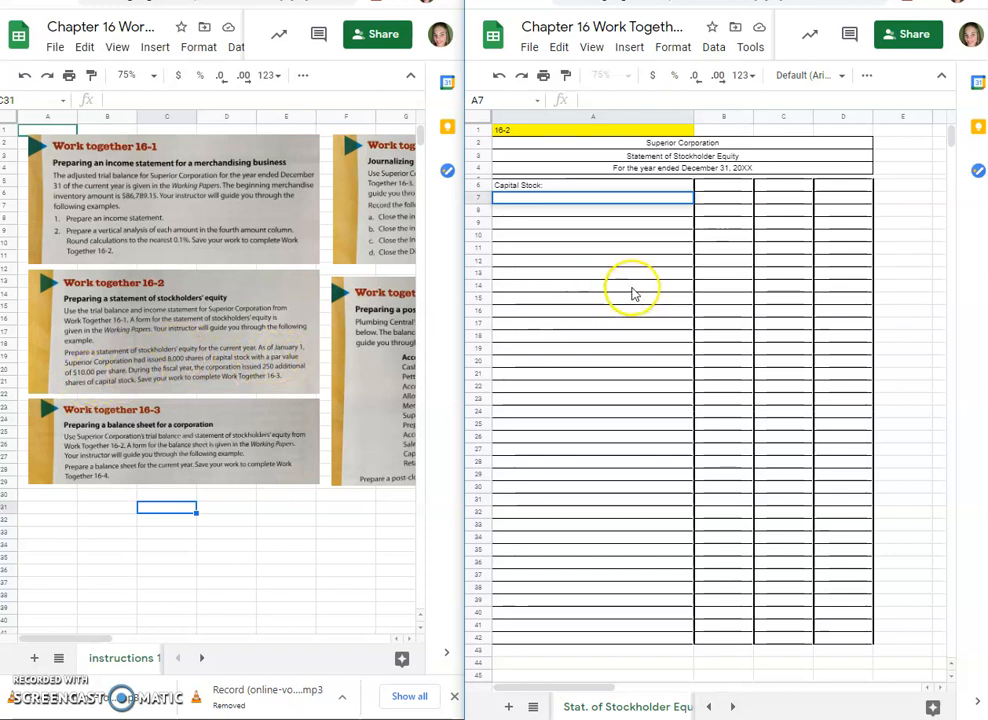
text(Par)
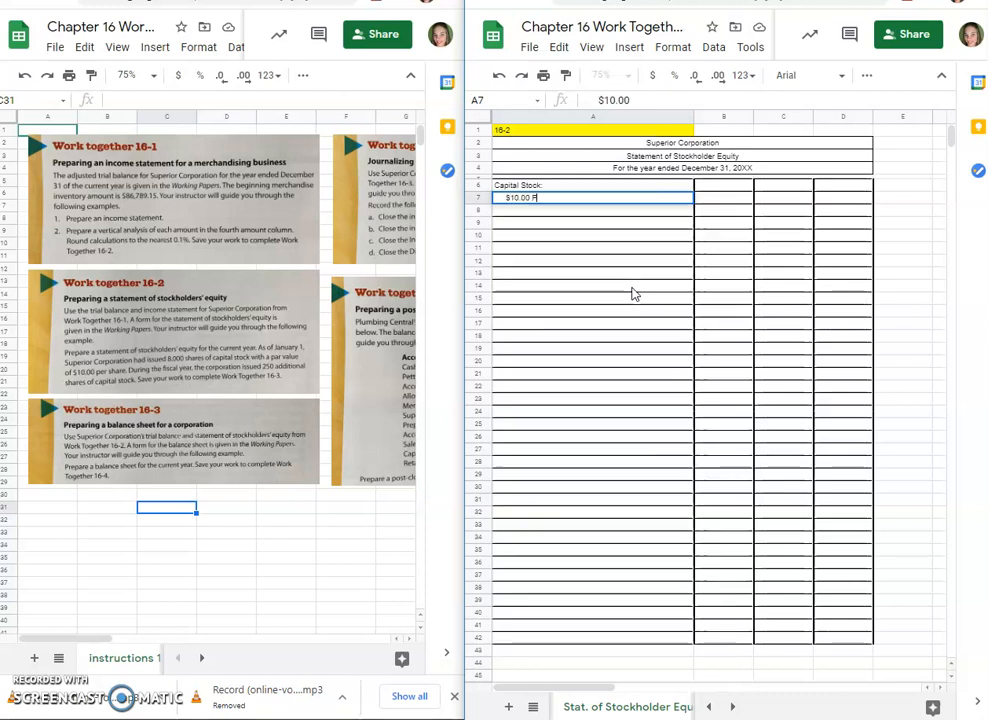
text($10.00 Par Value)
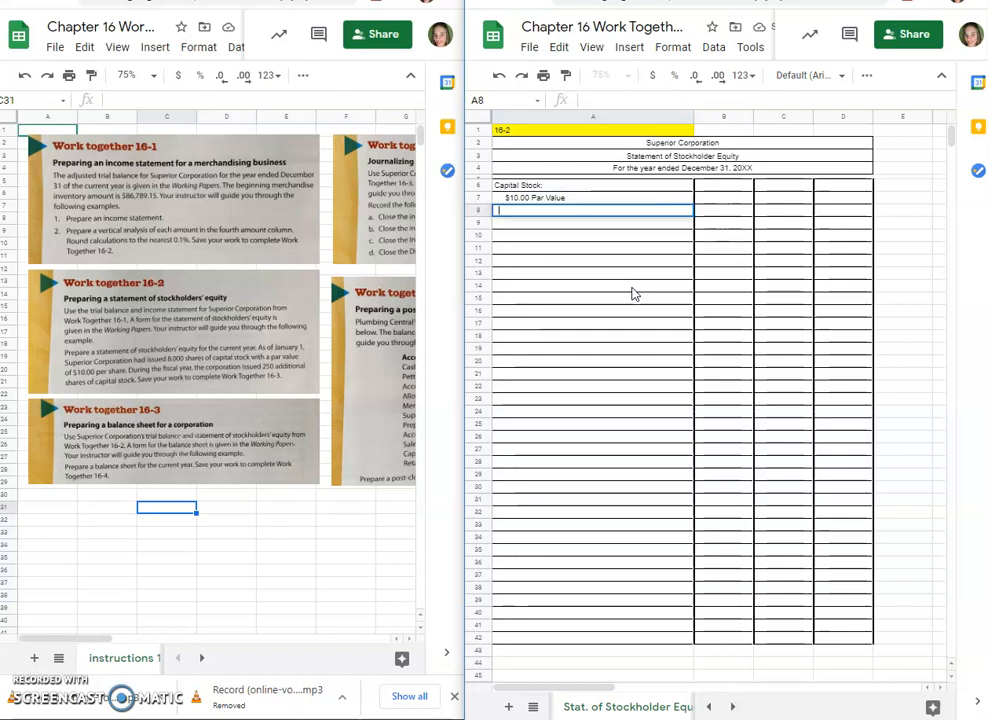
text(January 1, 20)
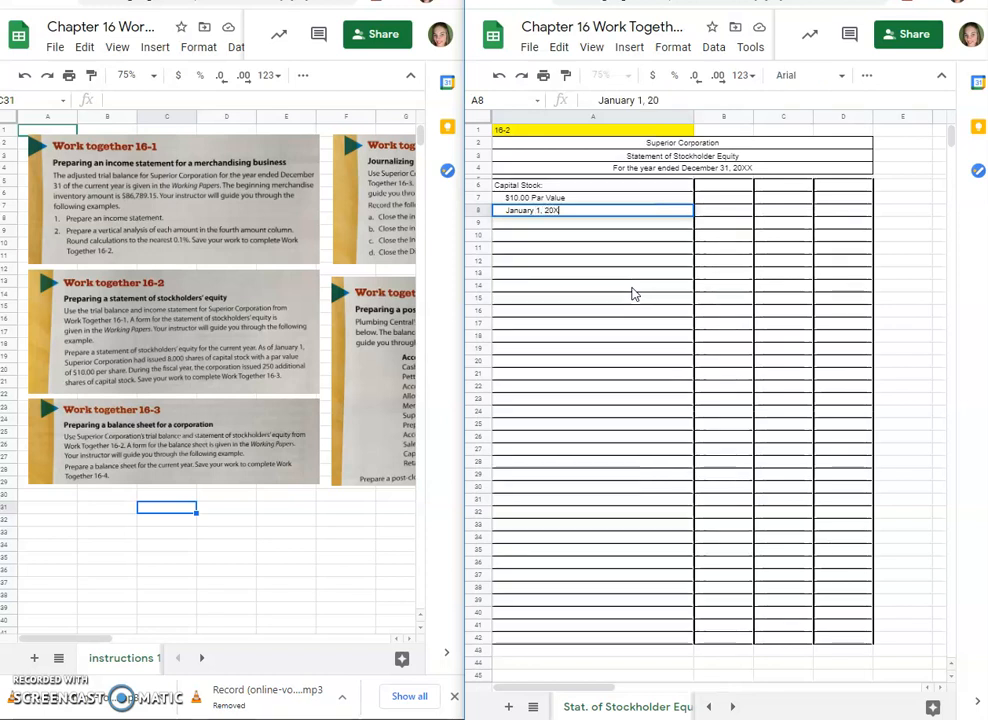
text(X)
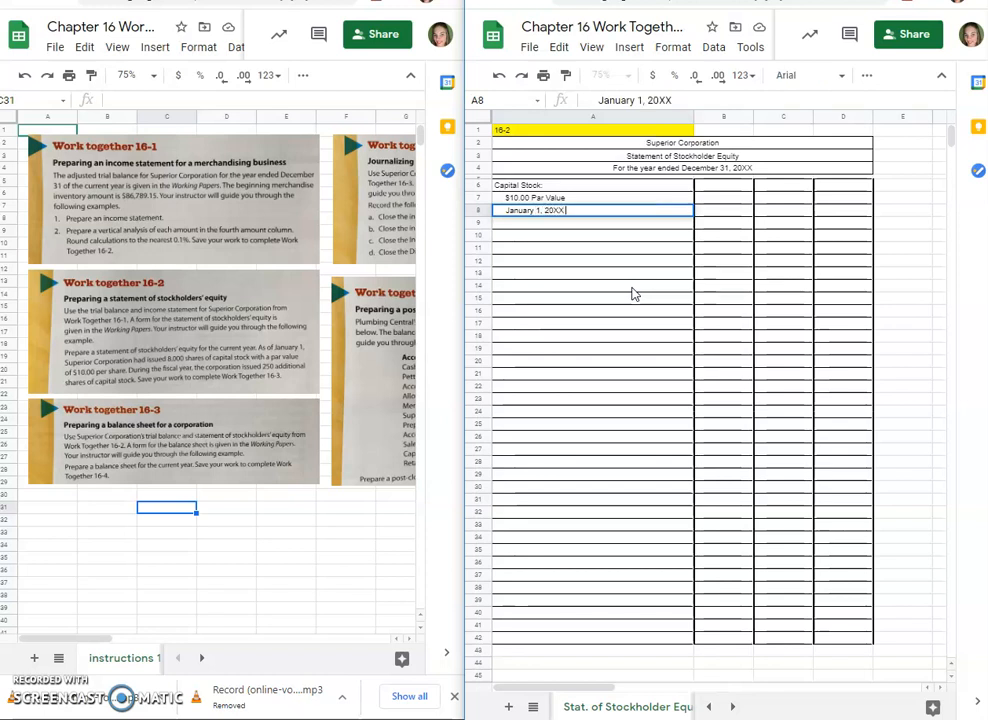
text(-)
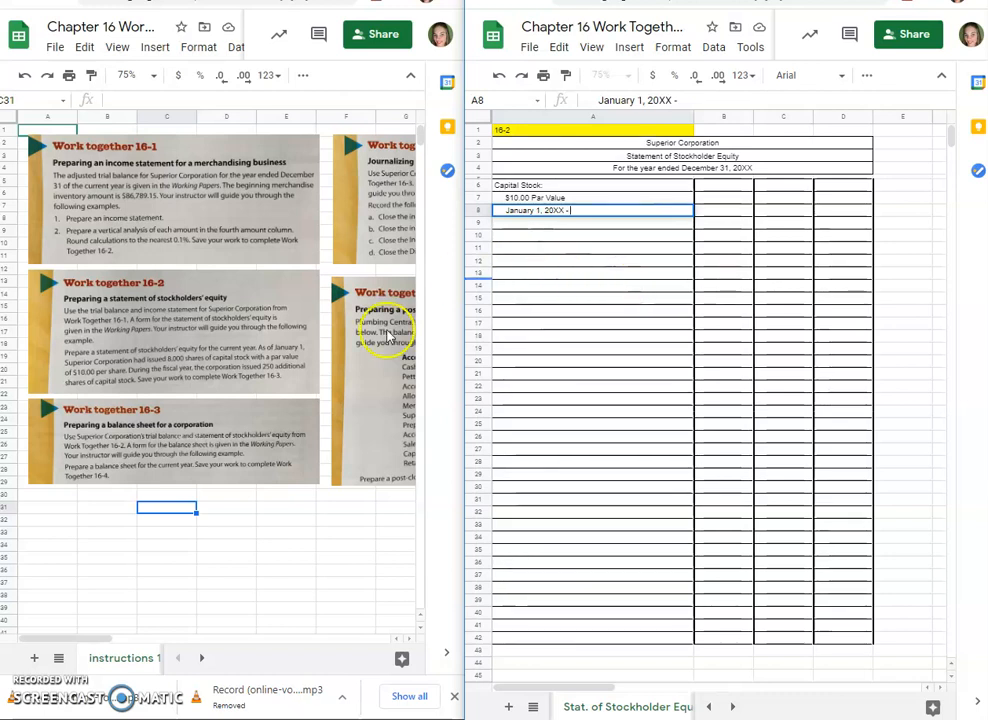
mouse_move(495, 363)
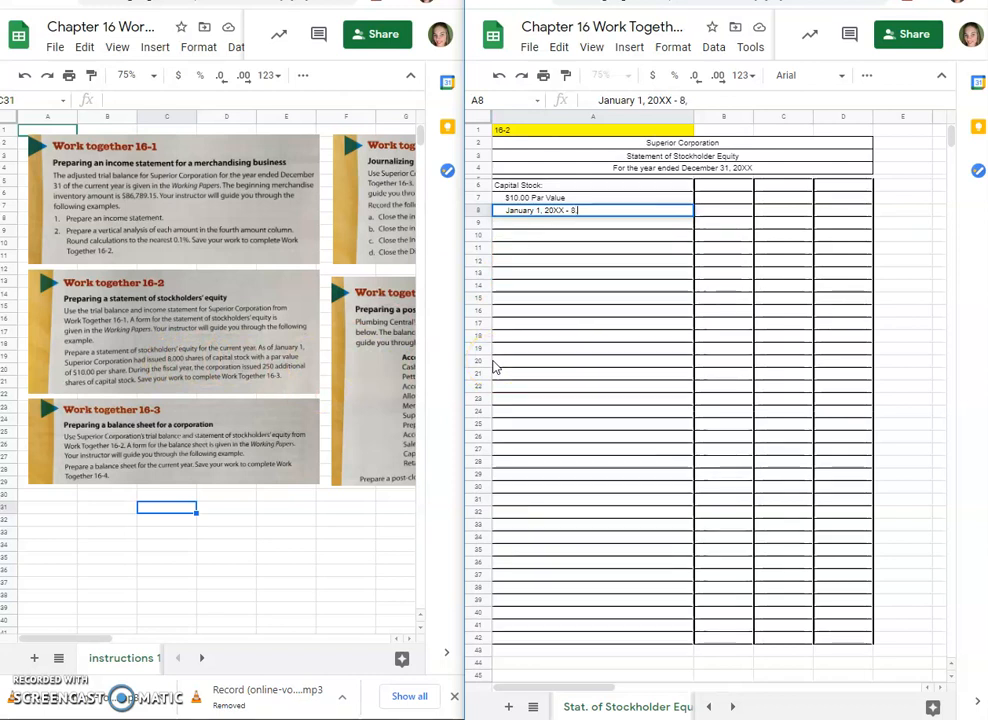
text(000 Shares Issued)
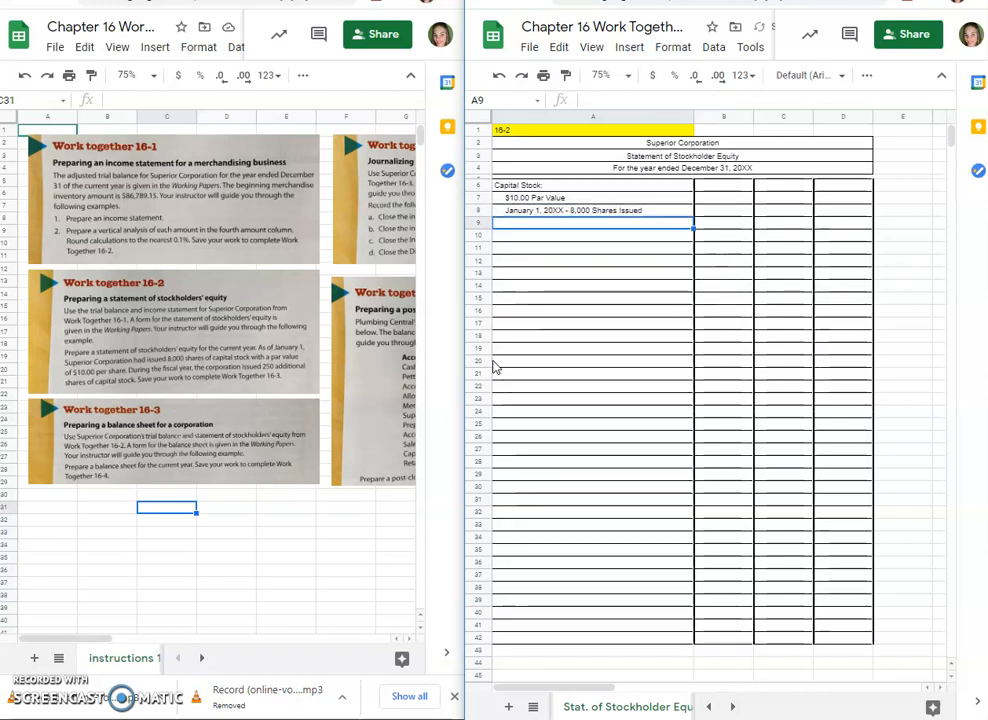
Step: Enter =8000*10 in C8 and format it as currency, showing $80,000.00
click(724, 210)
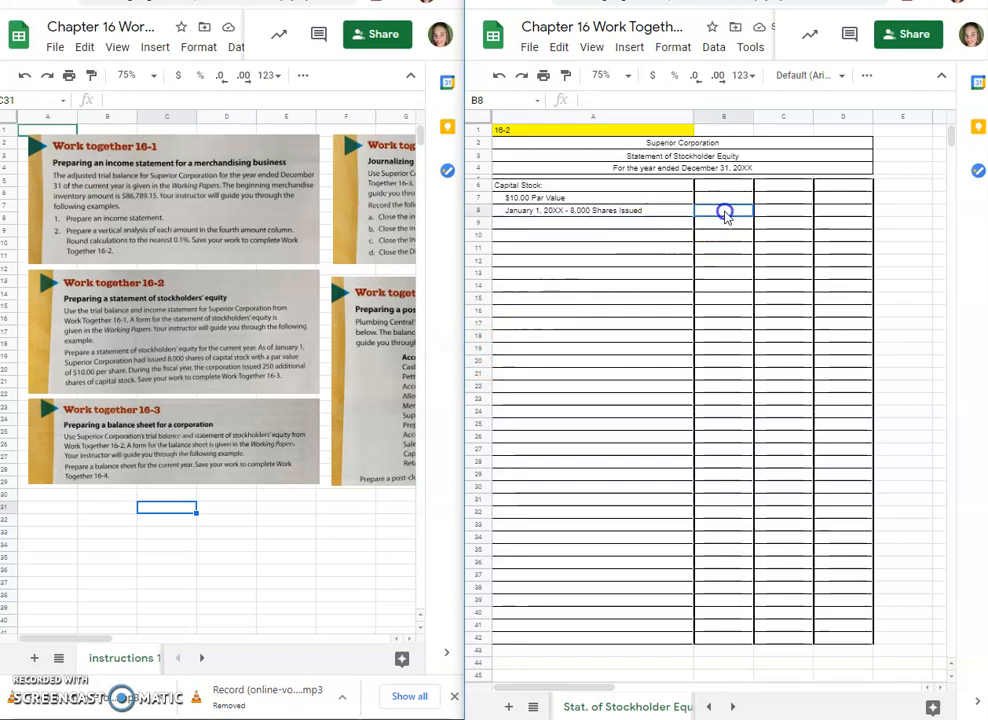
click(783, 210)
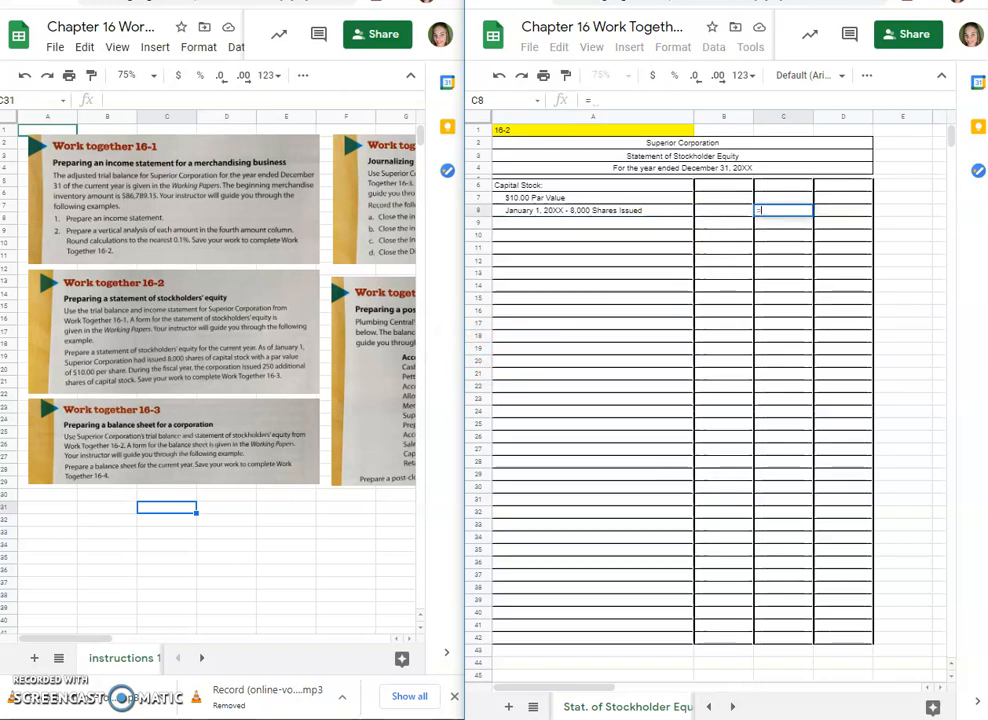
text(=8000)
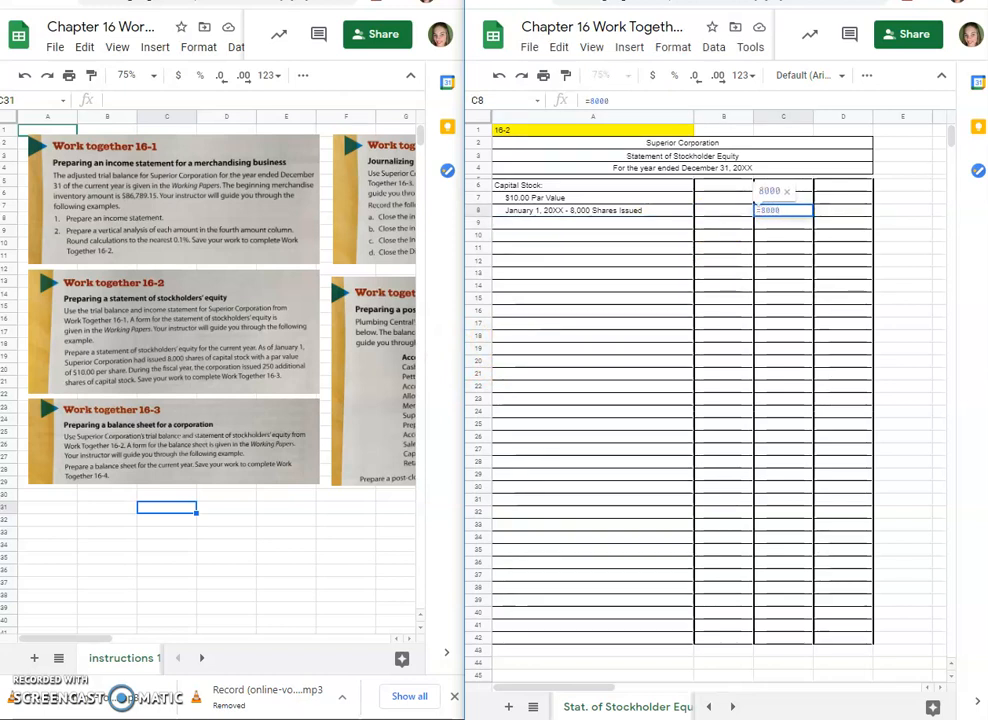
key(Enter)
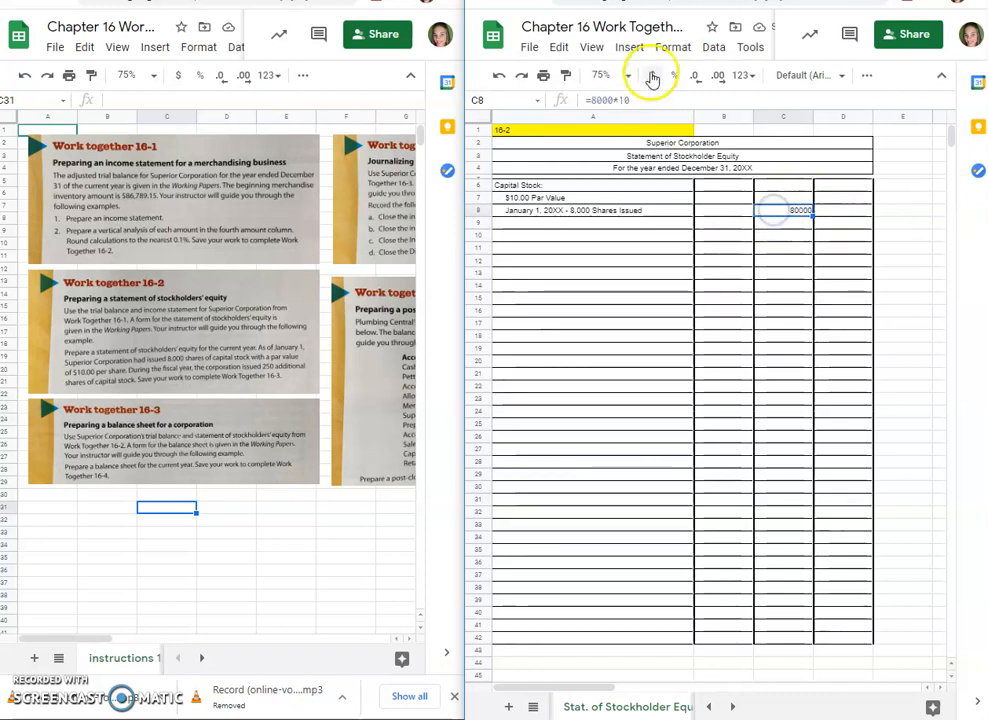
click(652, 75)
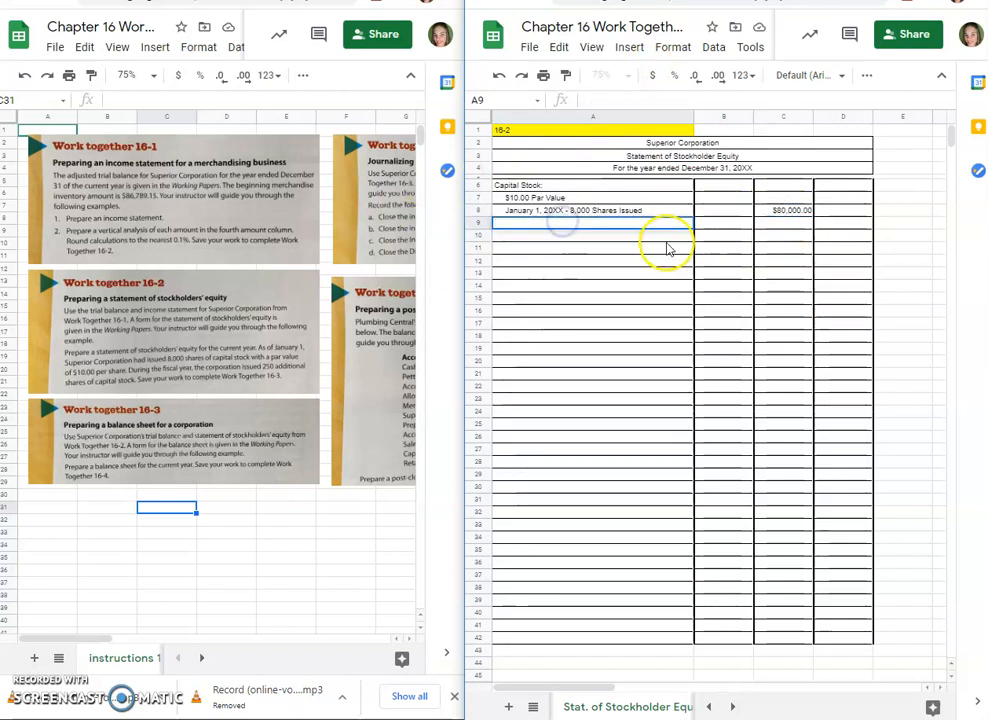
Step: Label row 9 'Issued During the Current Year, 250 shares' and enter =250*10 in C9
text(Issued During the Current Year)
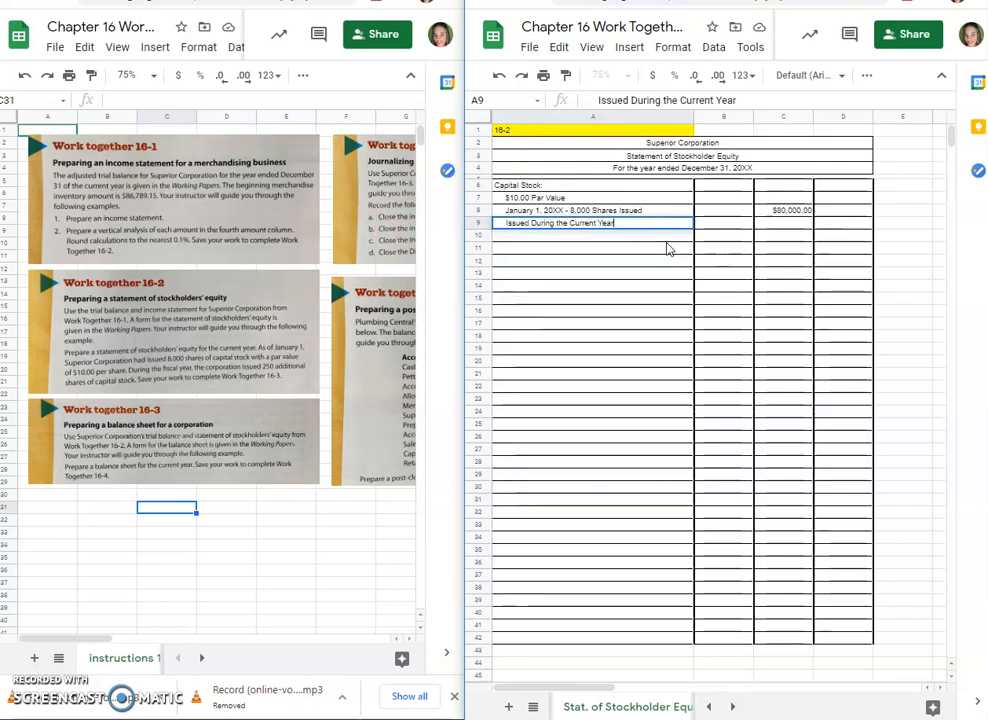
text(, 250)
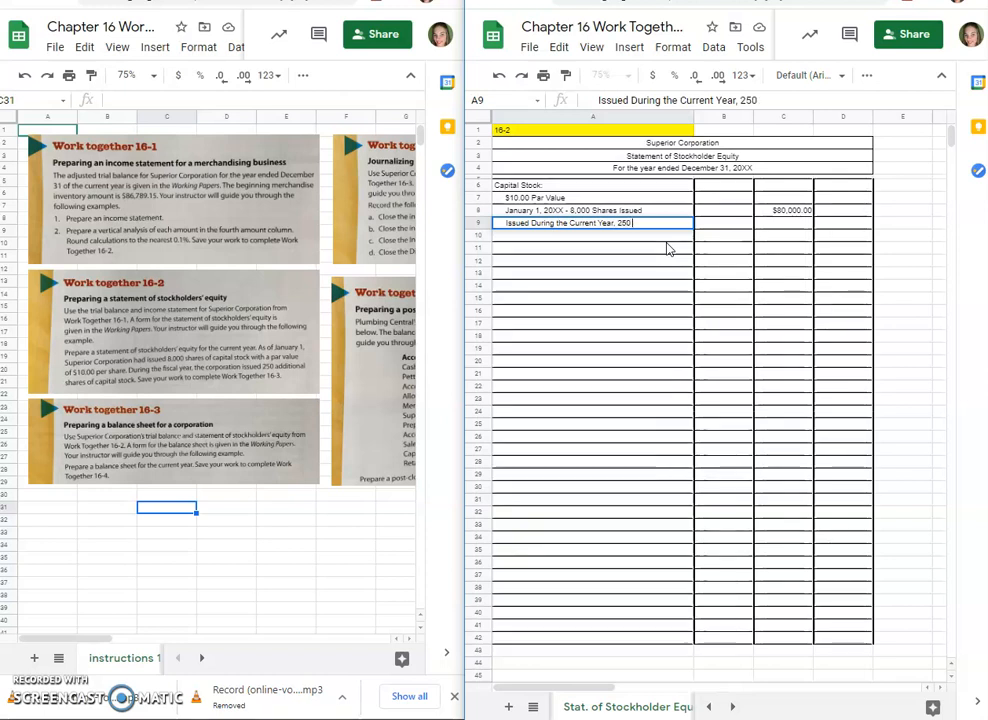
text(shares)
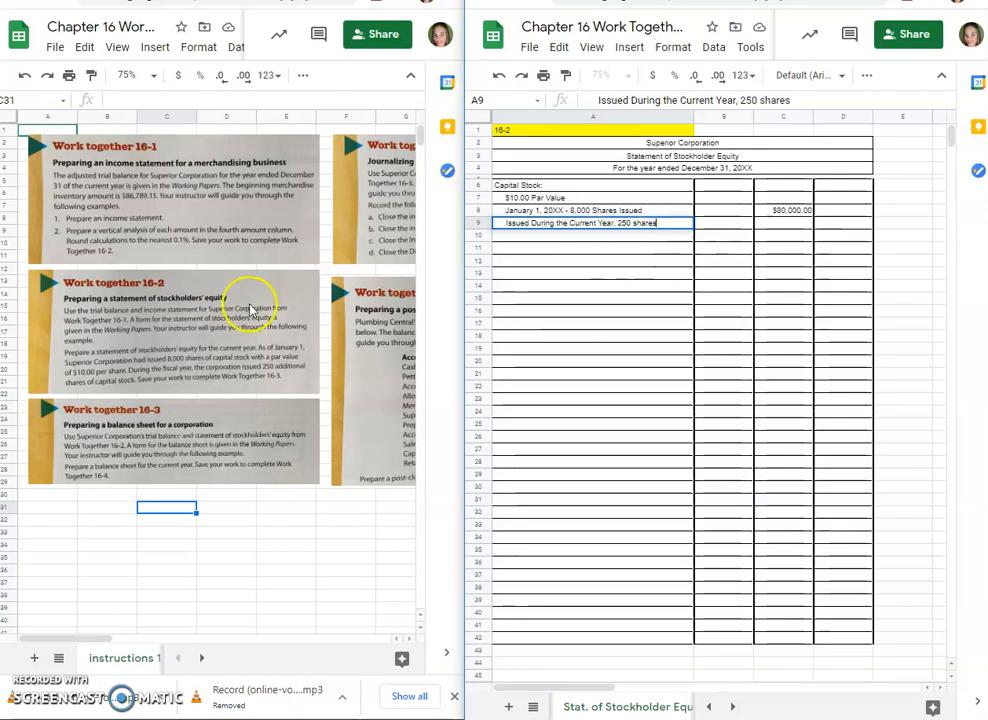
mouse_move(705, 385)
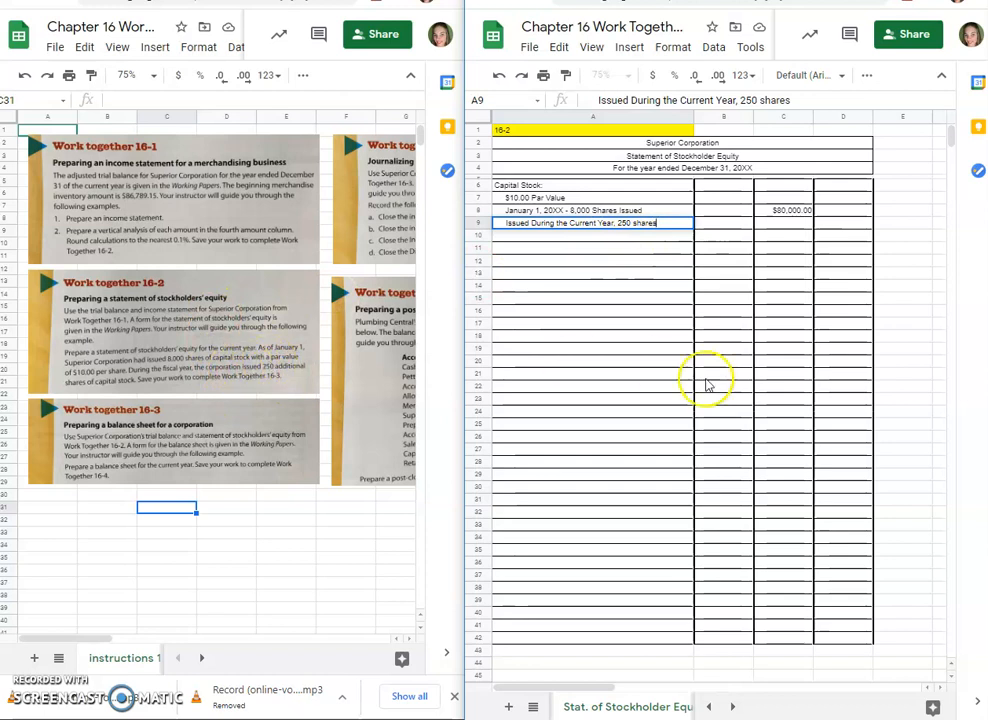
click(783, 222)
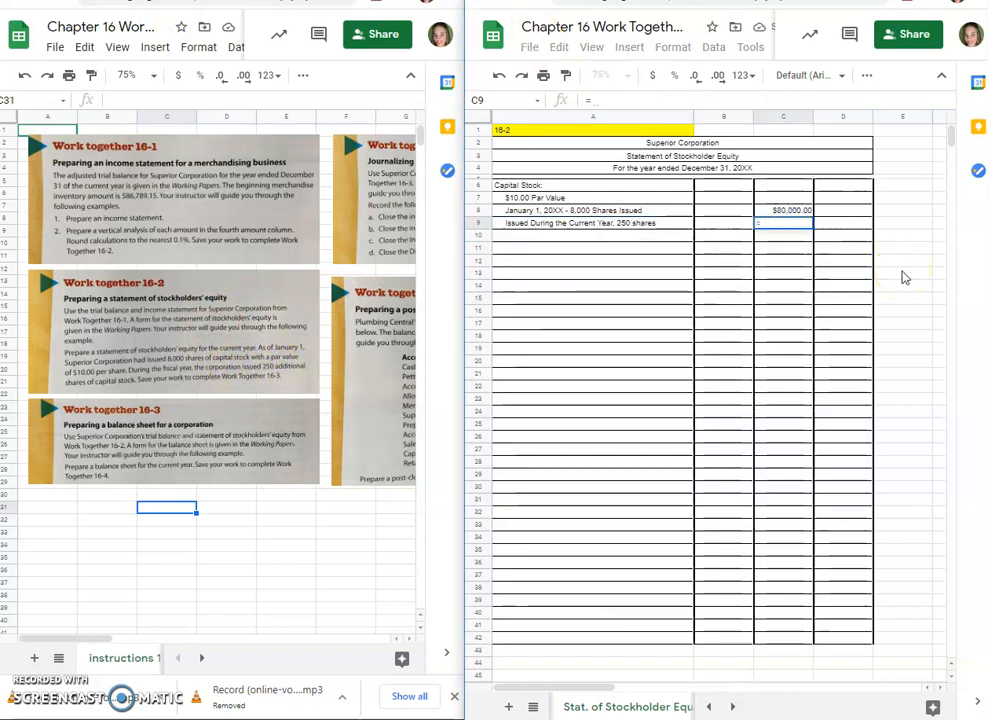
text(=250)
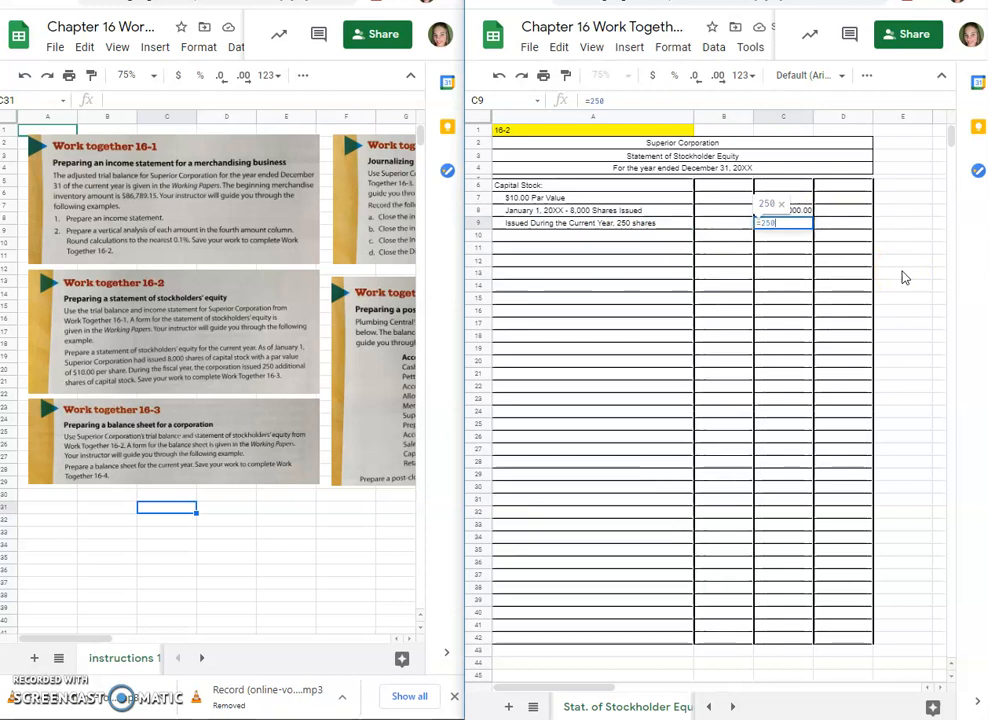
text(*10)
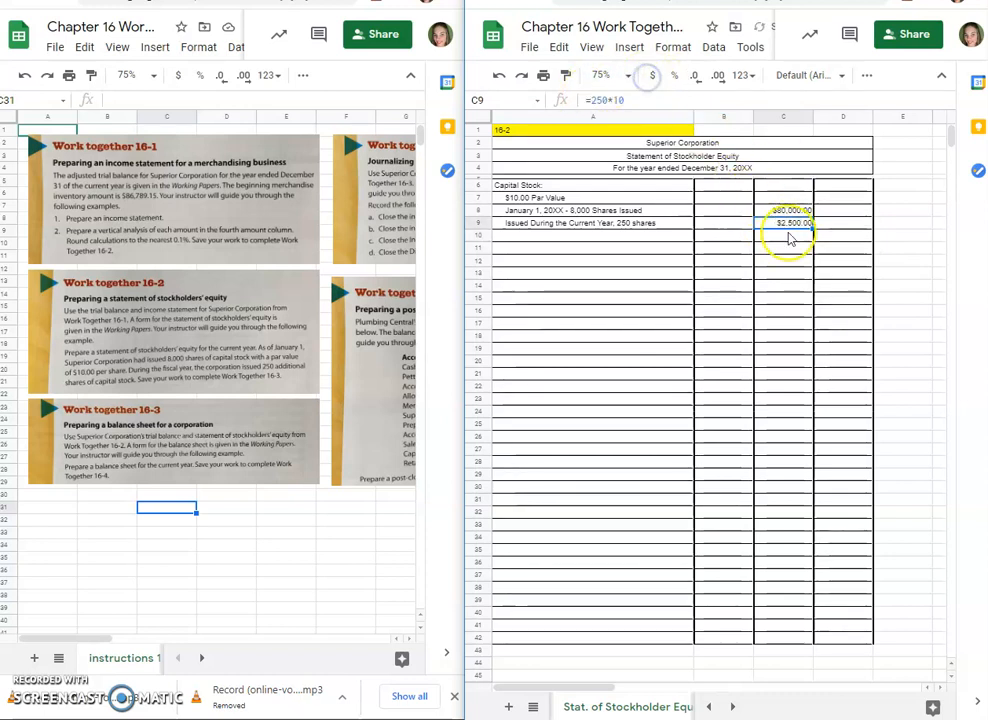
mouse_move(643, 270)
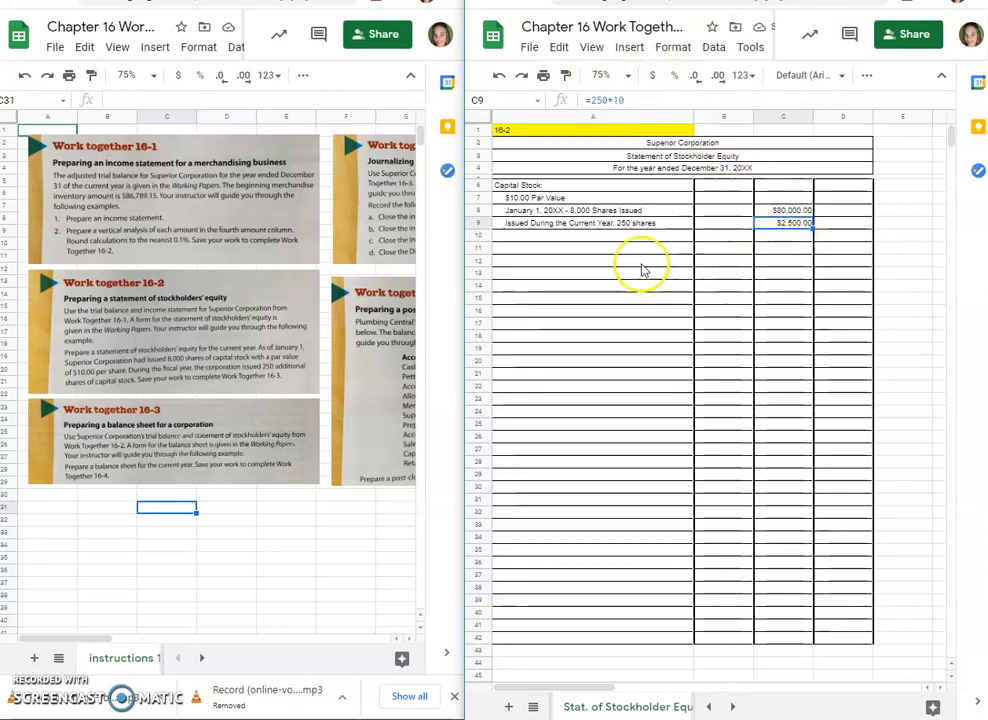
Step: Type 'Balance, December 31, 20XX - 8,250 shares' in A10 with the C8:C9 sum beside it
click(520, 235)
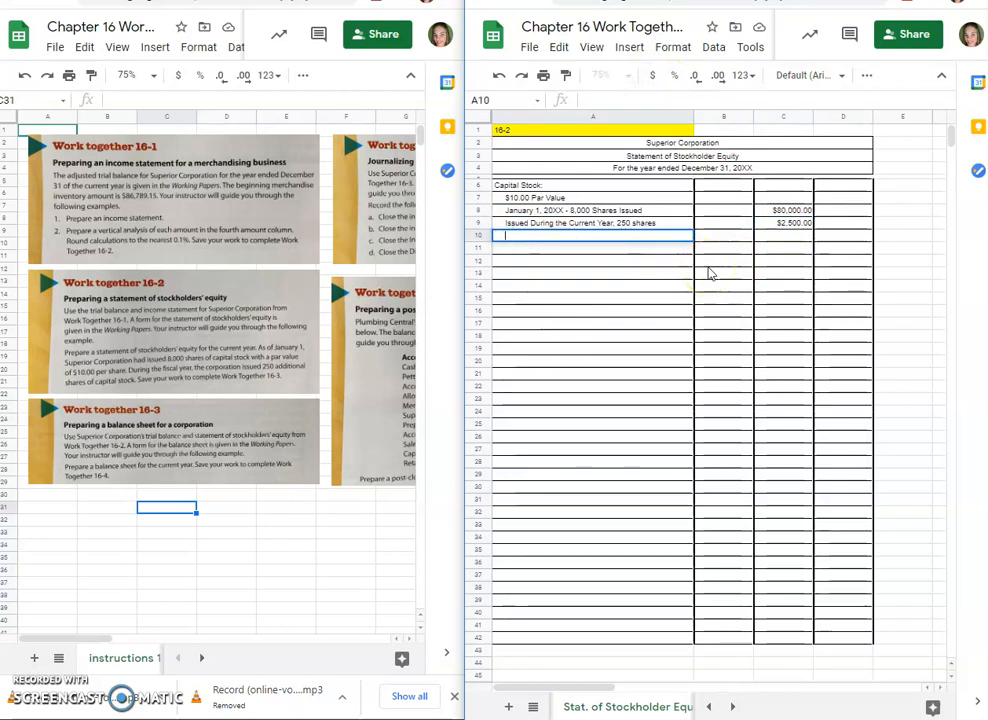
text(Balance,)
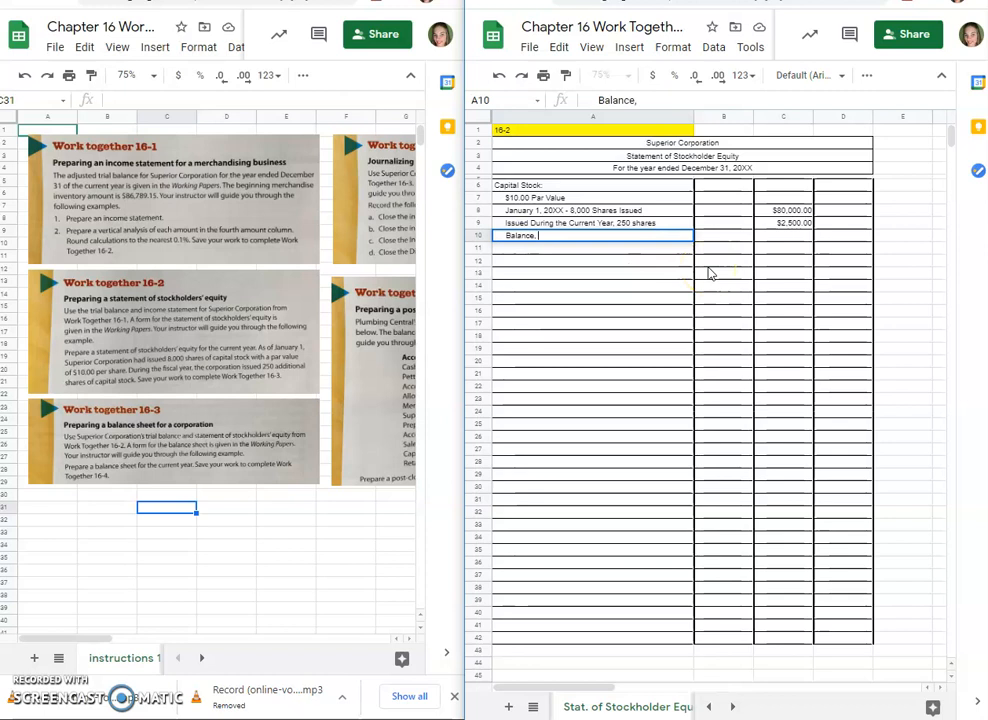
text(December)
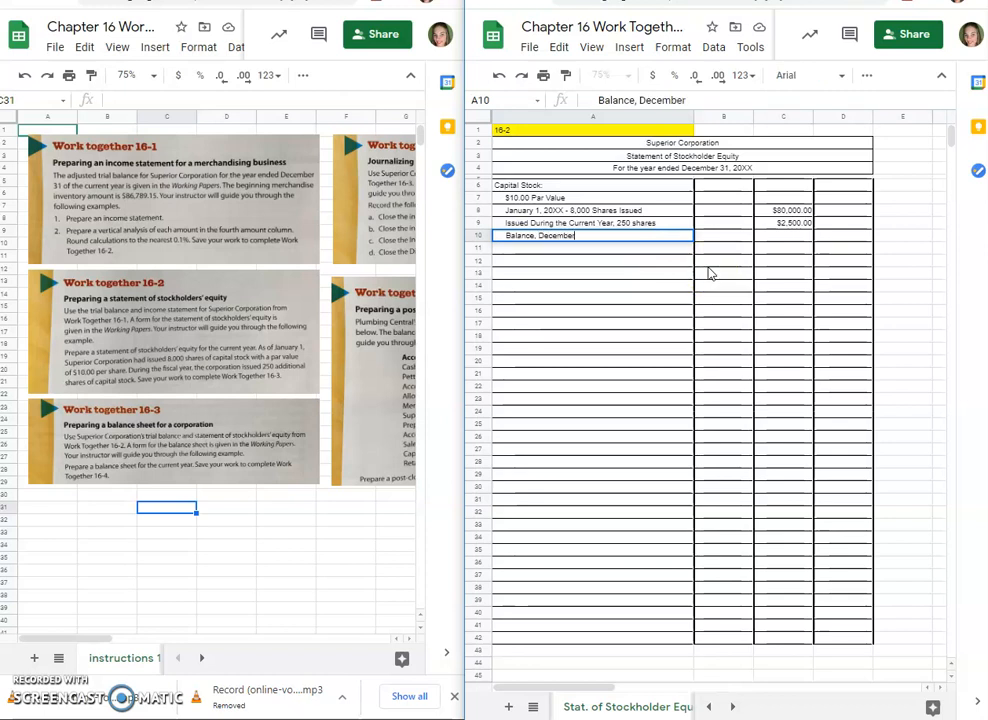
text(31, 20XX)
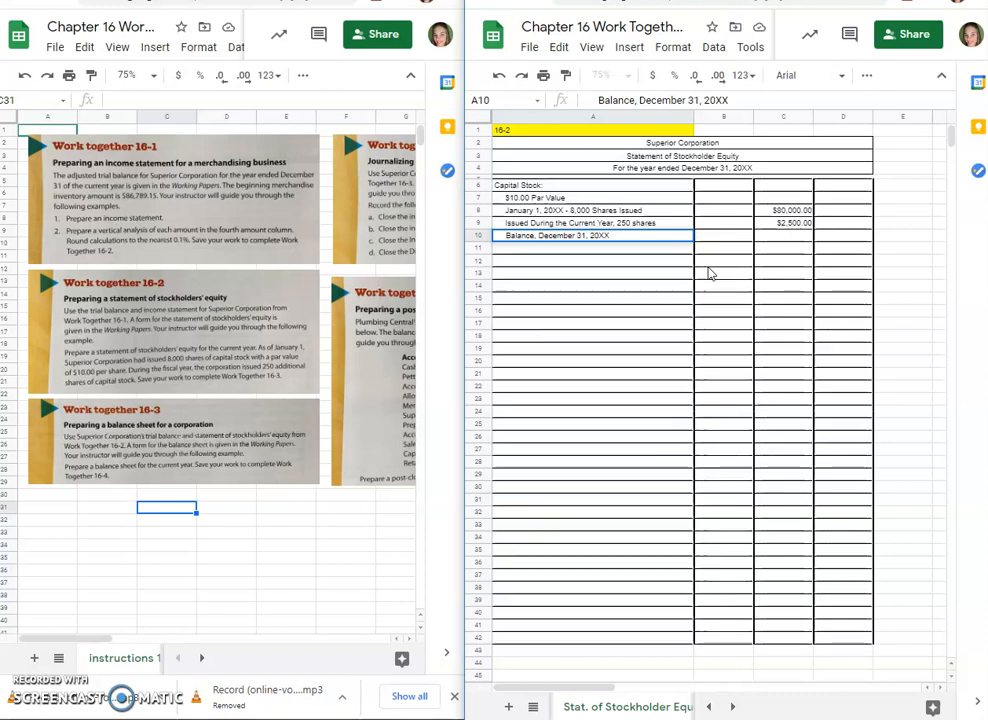
text(-)
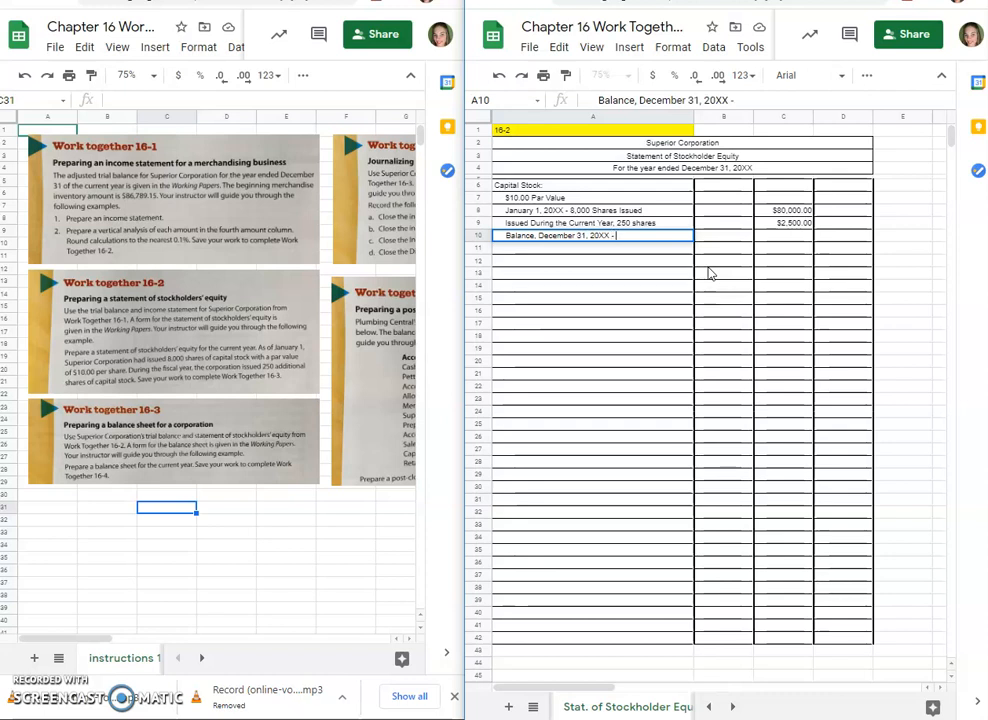
text(8,250 shares)
click(784, 235)
text($82,500.00)
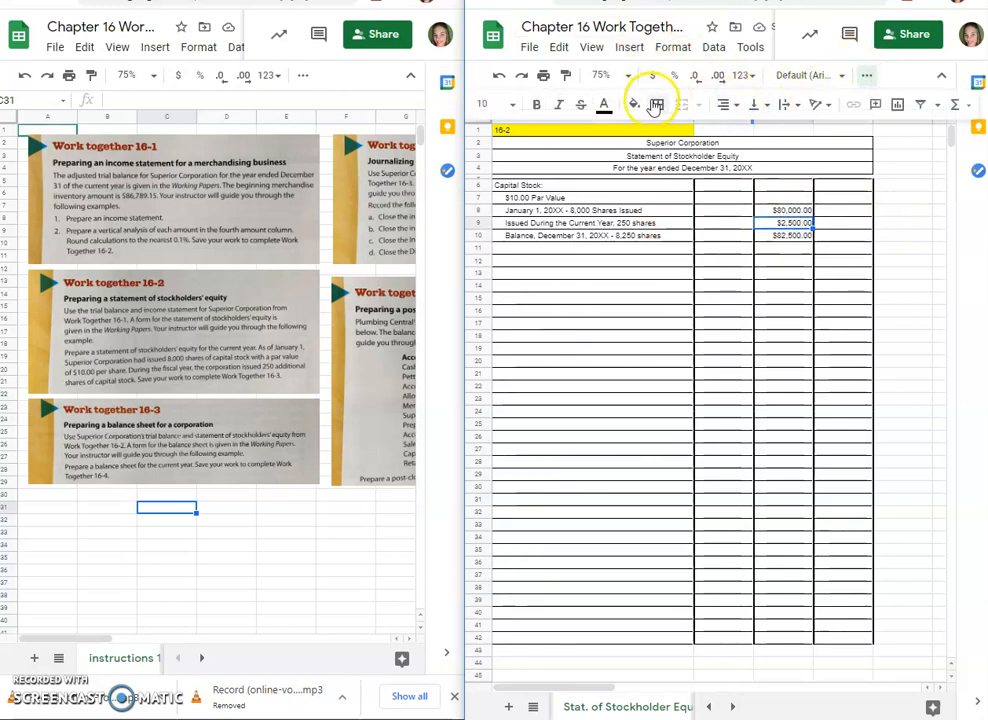
Step: Move the $82,500.00 balance from C10 into the D10 total column
click(656, 104)
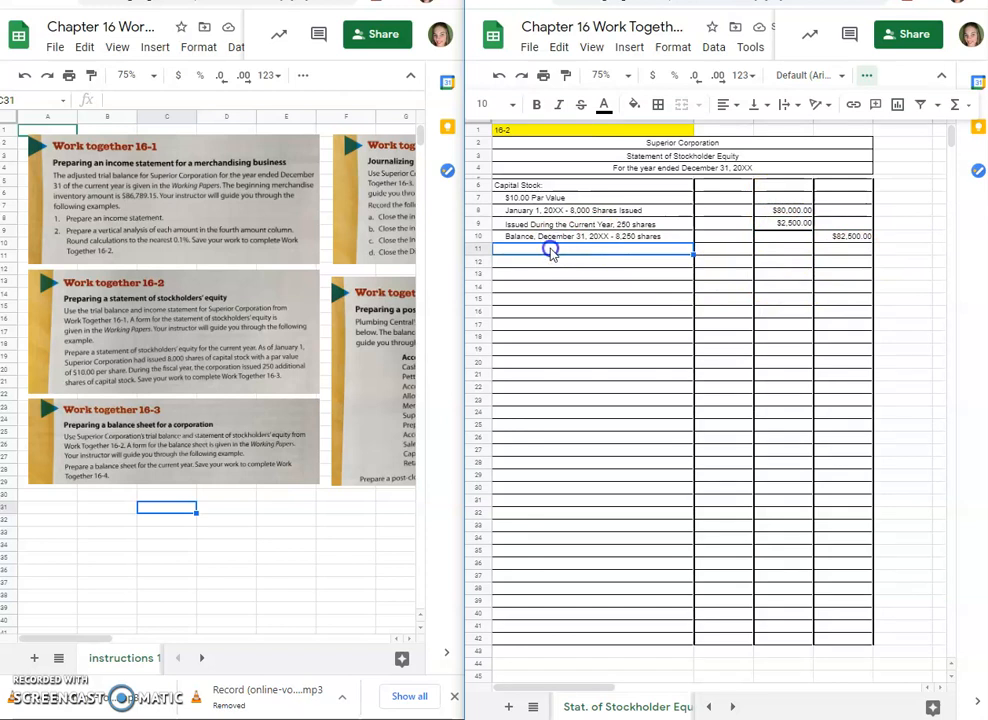
Step: Add the 'Retained Earnings' heading and 'Balance, January 1, 20XX' line, then select the trial balance amount
text(Retained Earnings)
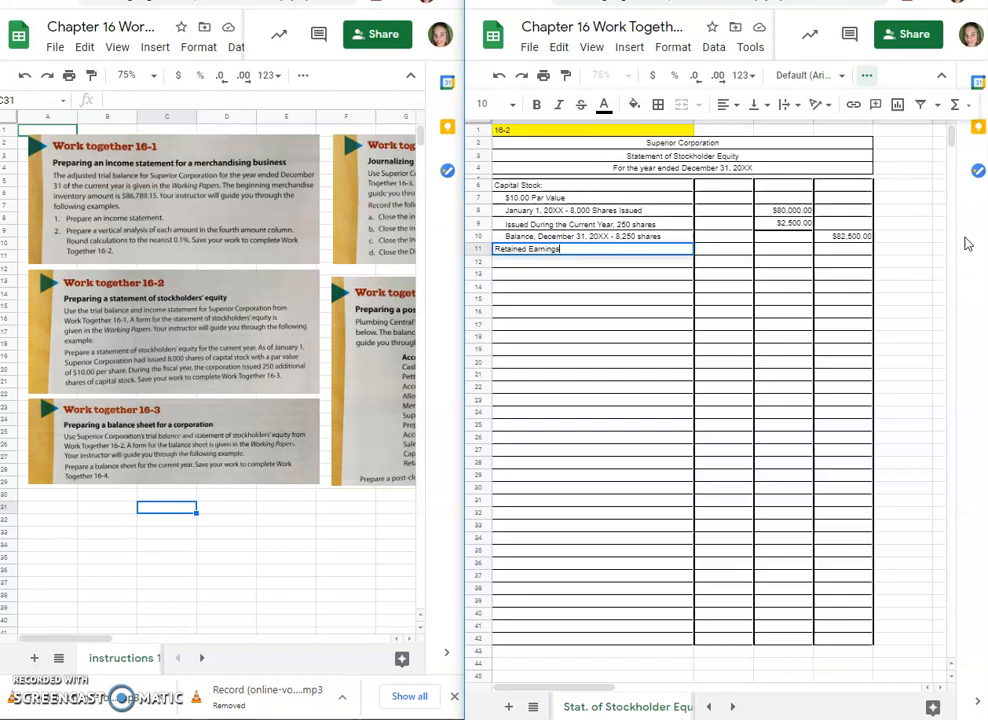
key(enter)
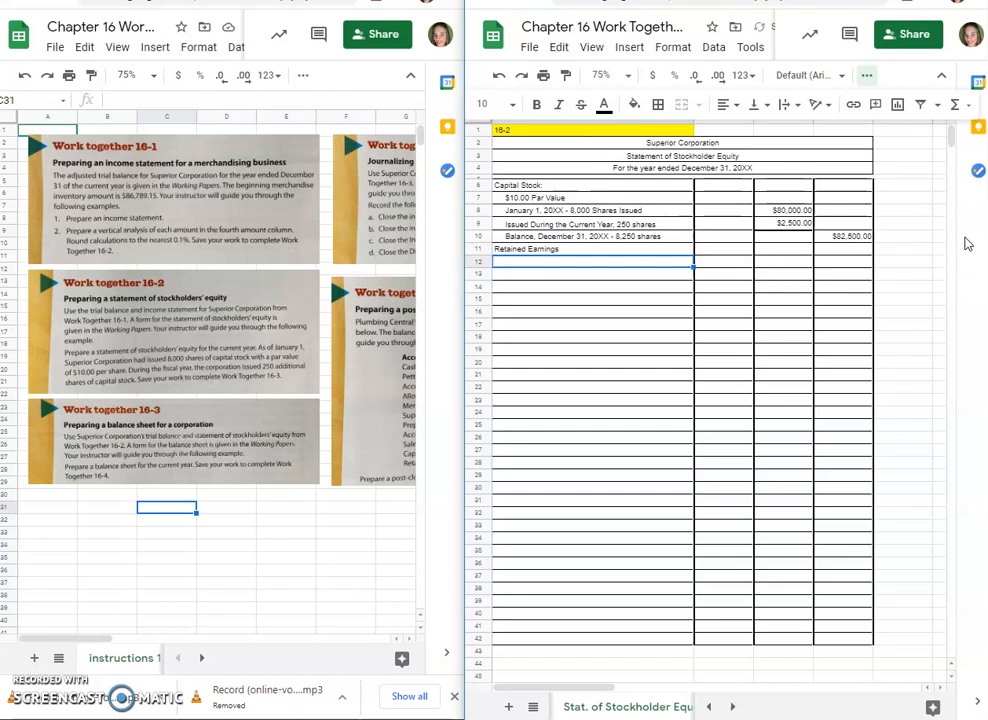
text(Balance,)
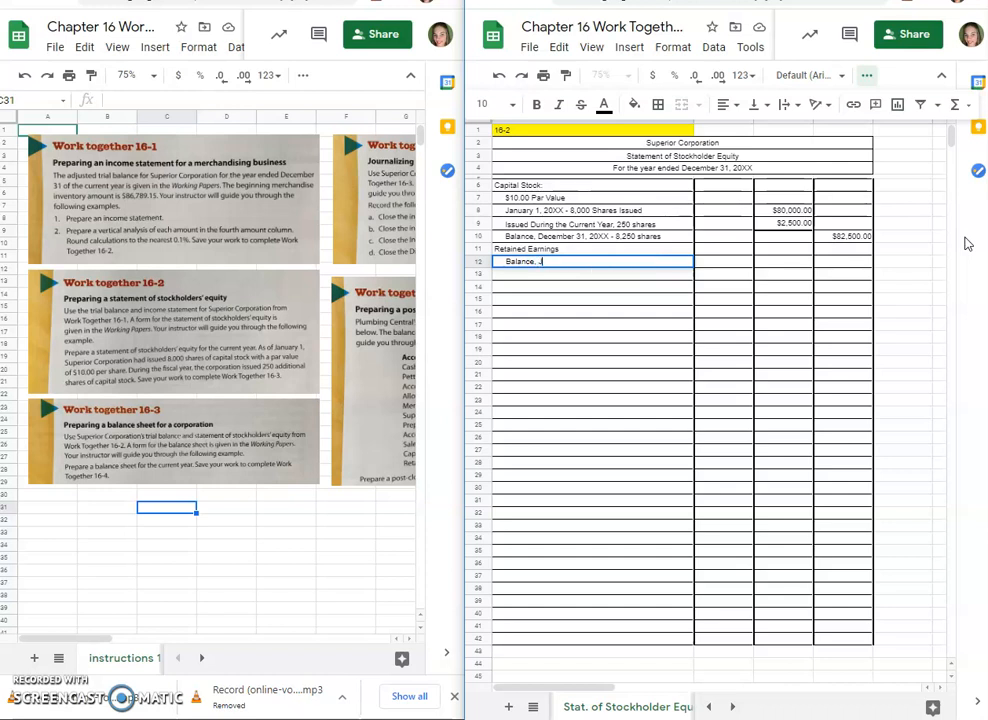
text(January 1, 2)
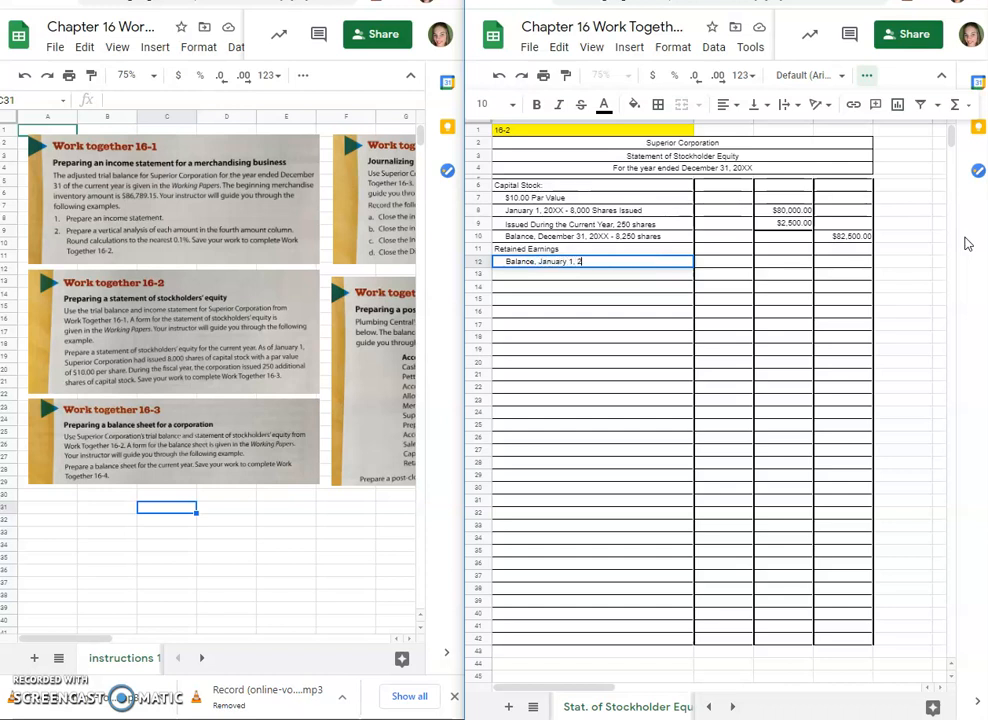
text(0XX)
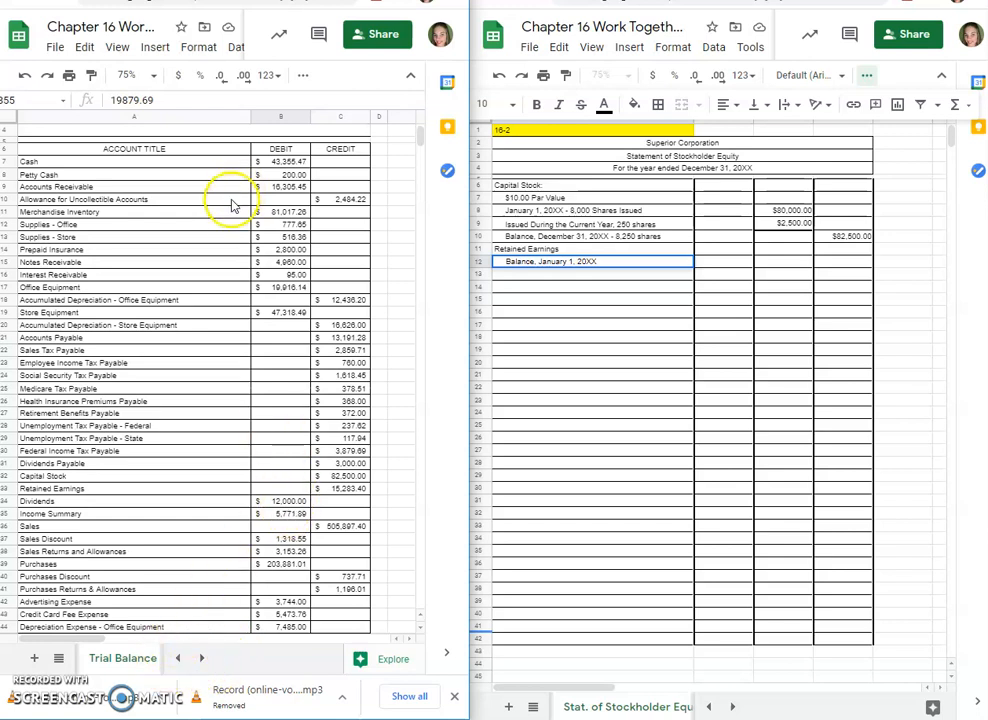
mouse_move(346, 498)
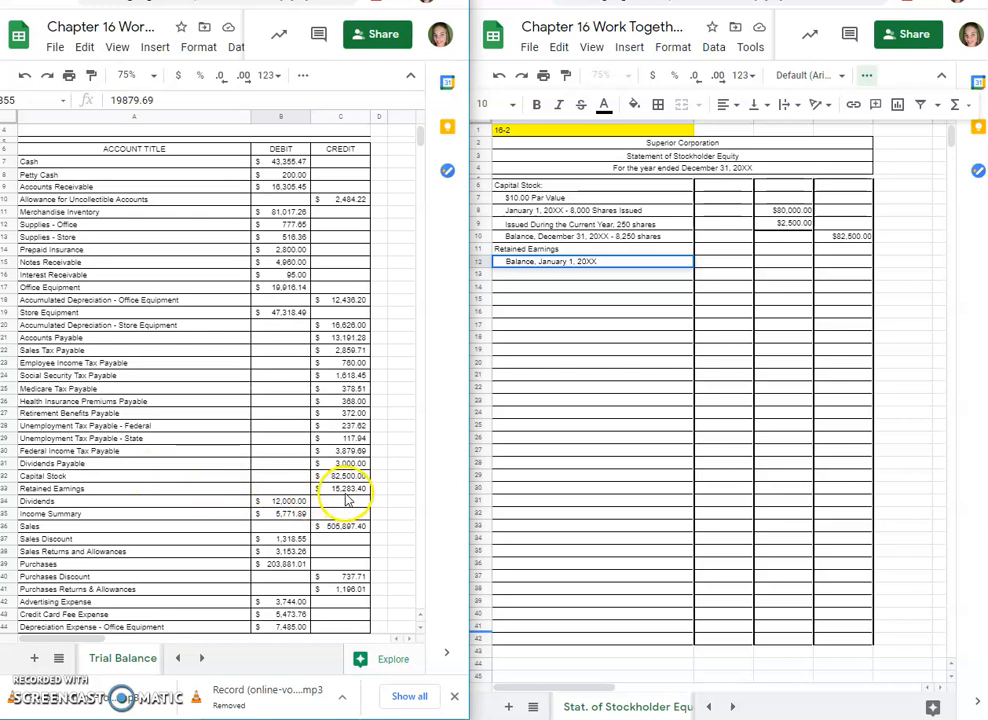
click(344, 488)
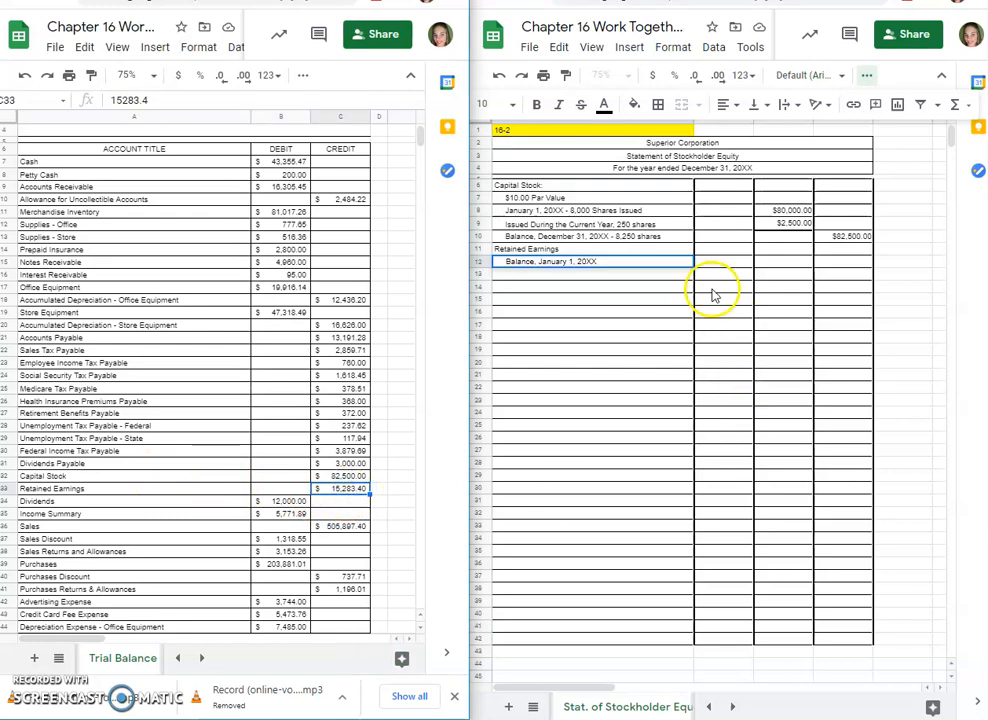
mouse_move(773, 278)
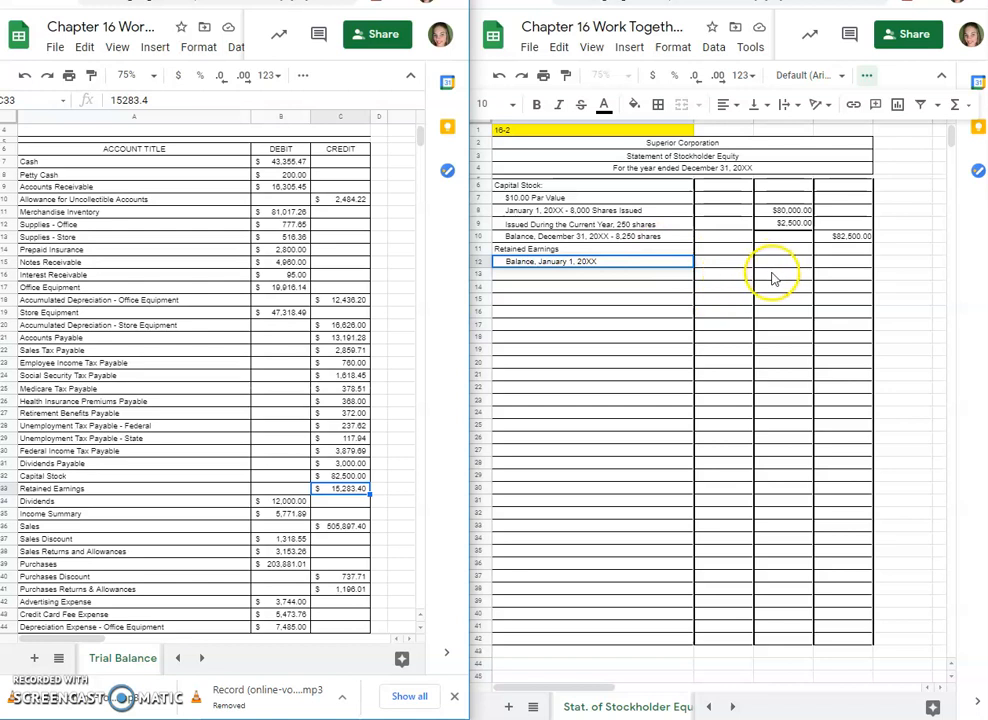
mouse_move(738, 272)
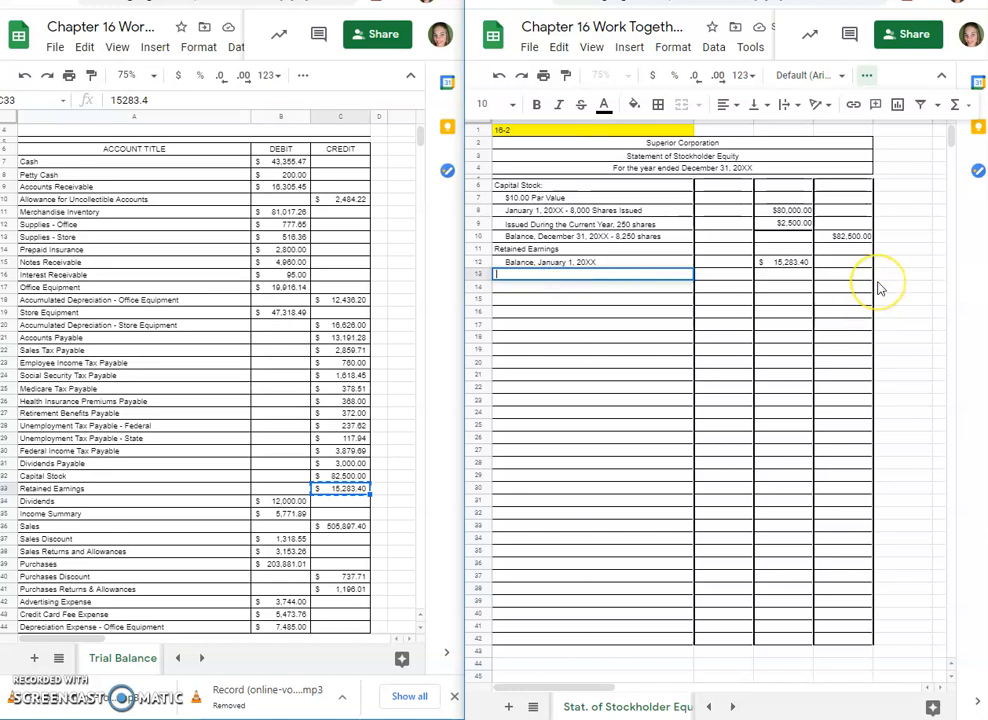
Step: Label row 13 'Net Income after Federal Income Tax for 20XX' and view the Income Statement sheet
text(Net Income after Federal In)
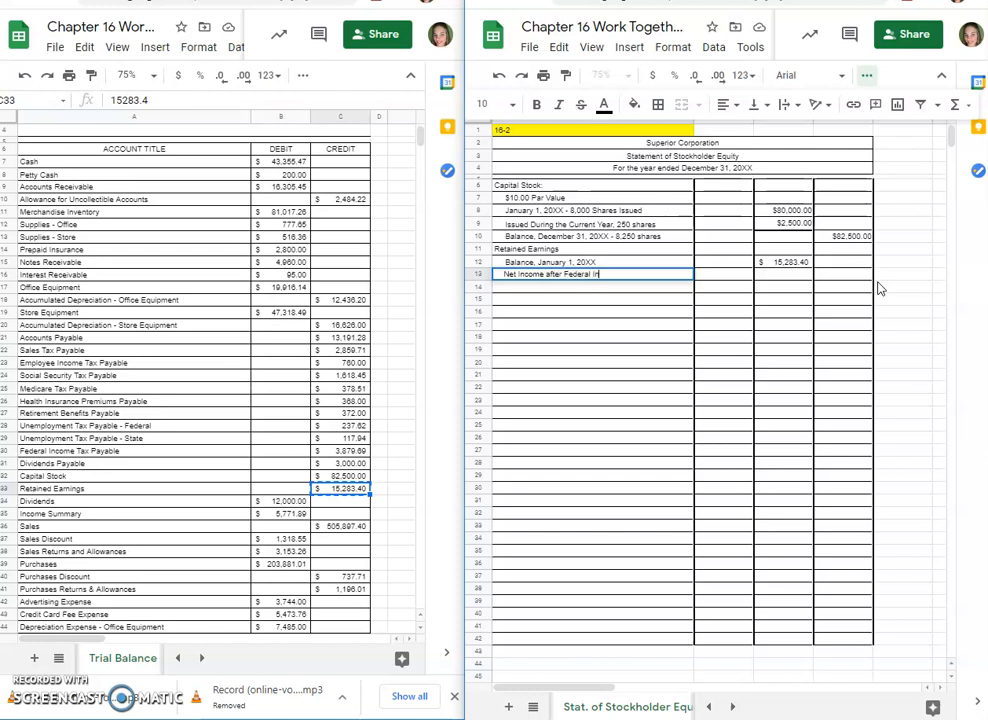
text(come Tax for)
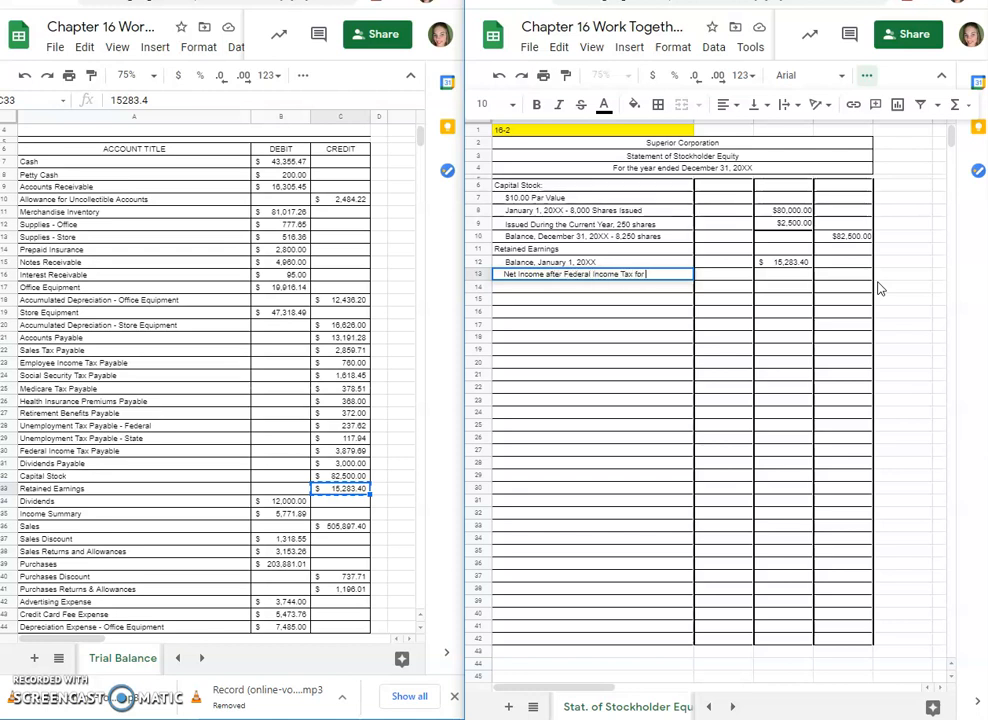
text(20XX)
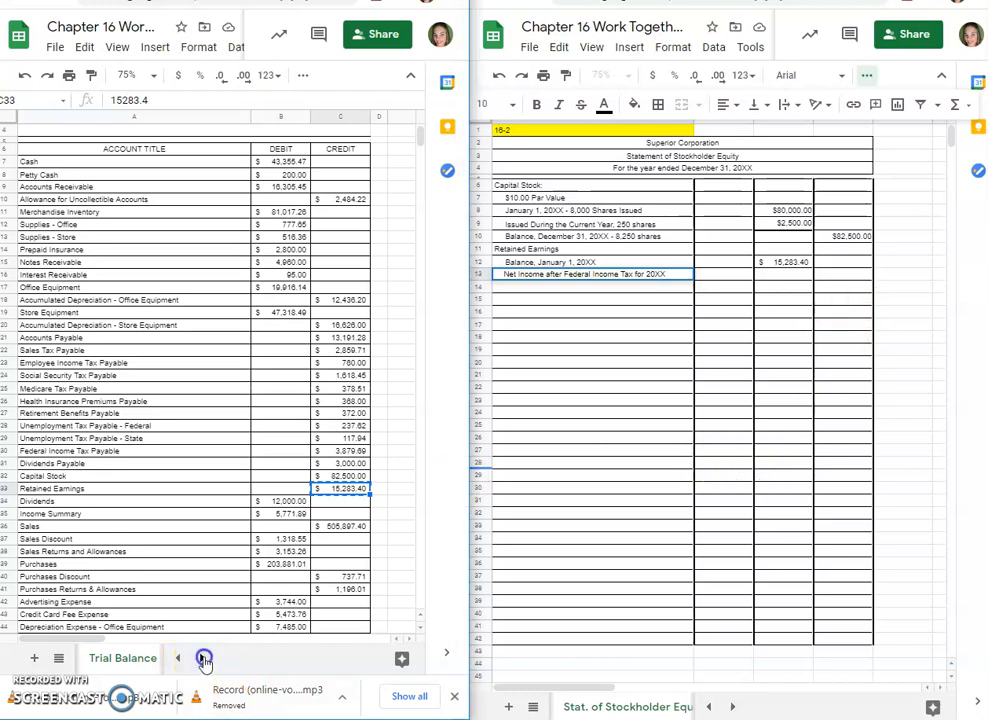
click(202, 658)
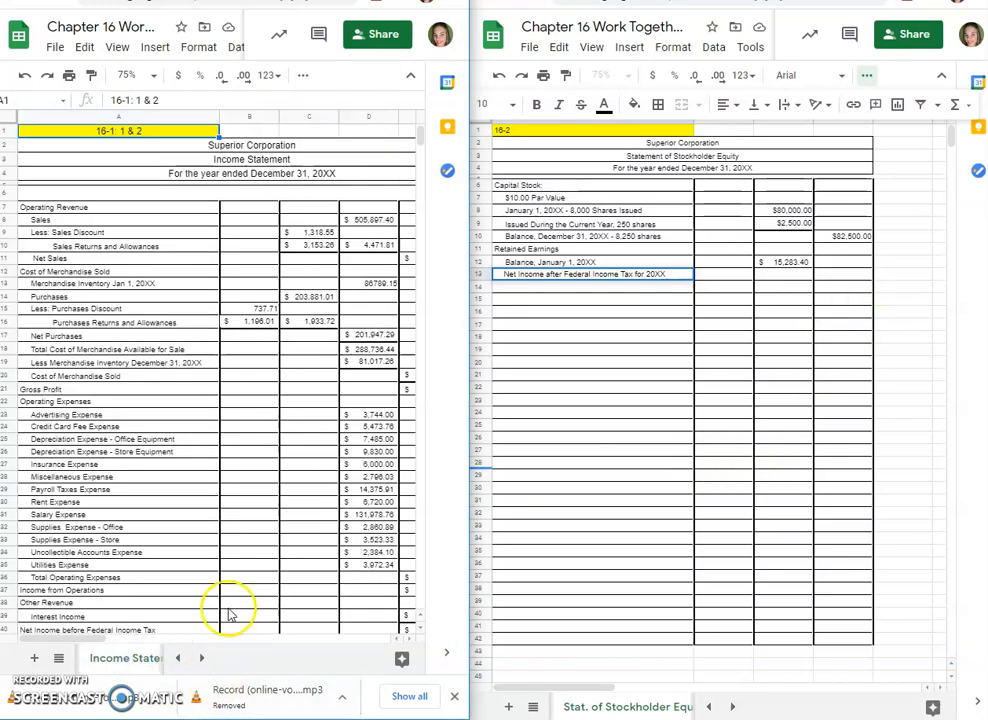
mouse_move(258, 440)
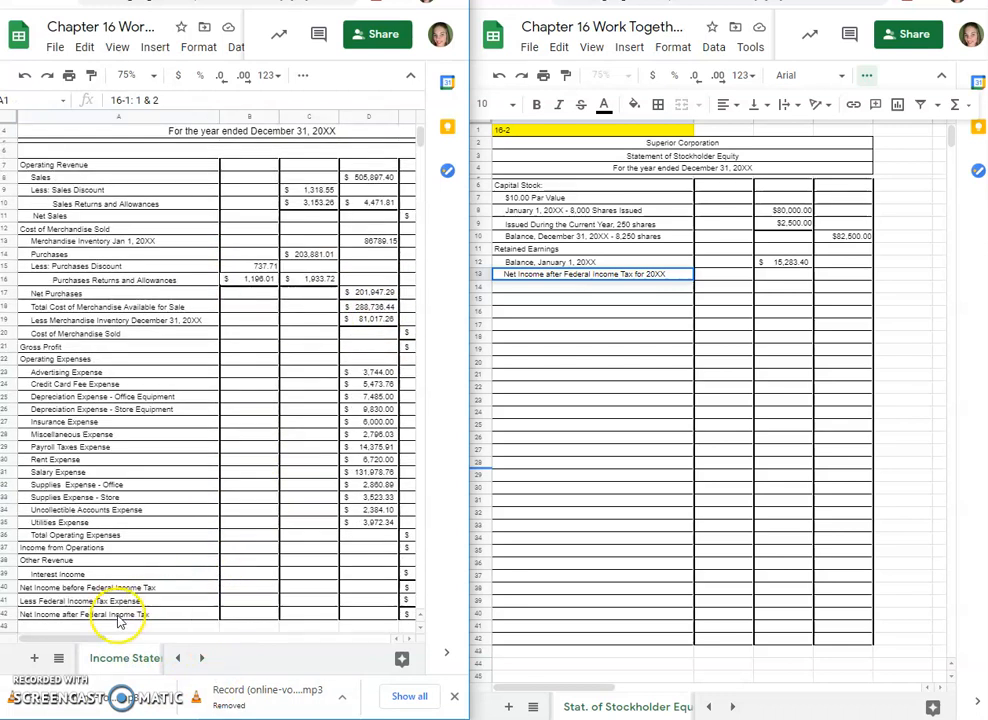
mouse_move(75, 620)
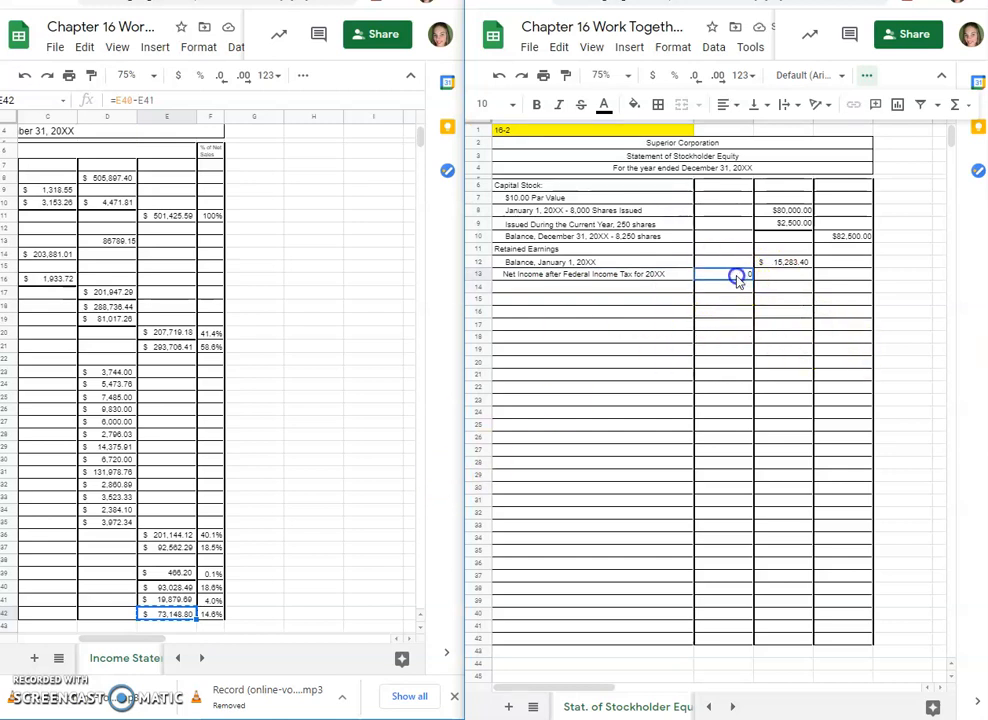
Step: Enter the net income amount 73,148.80 on row 13
right_click(730, 275)
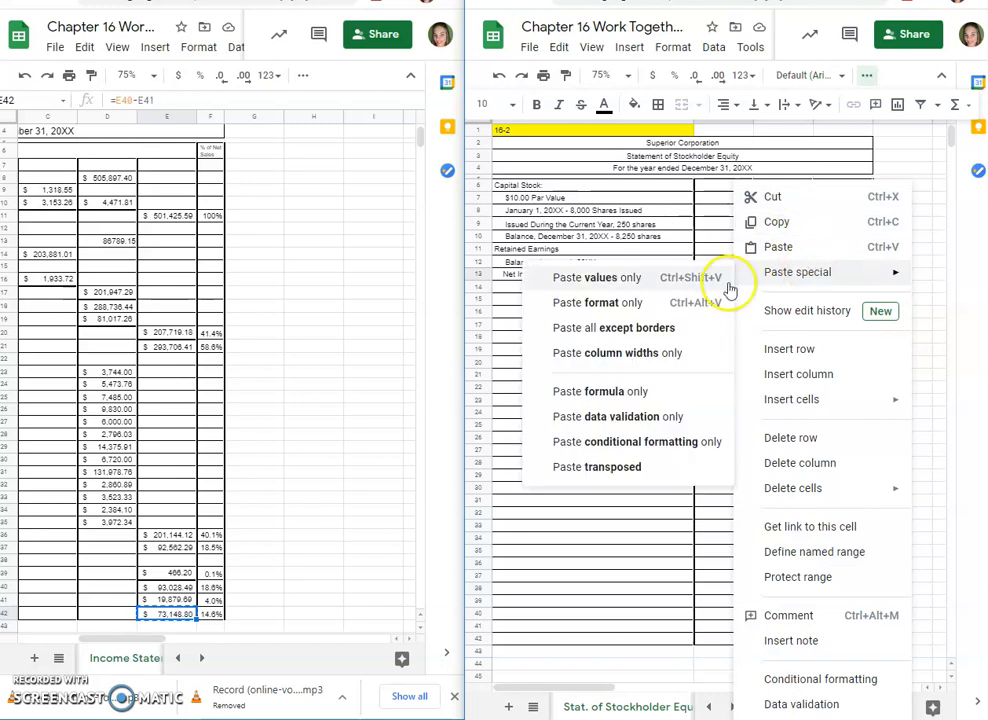
click(596, 277)
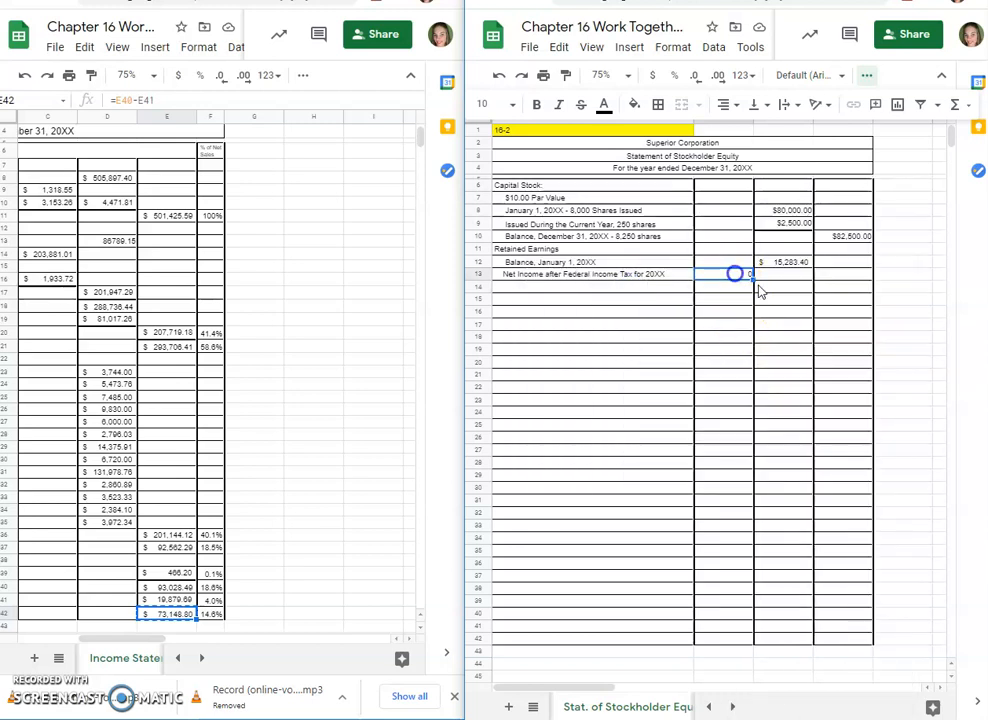
text(1)
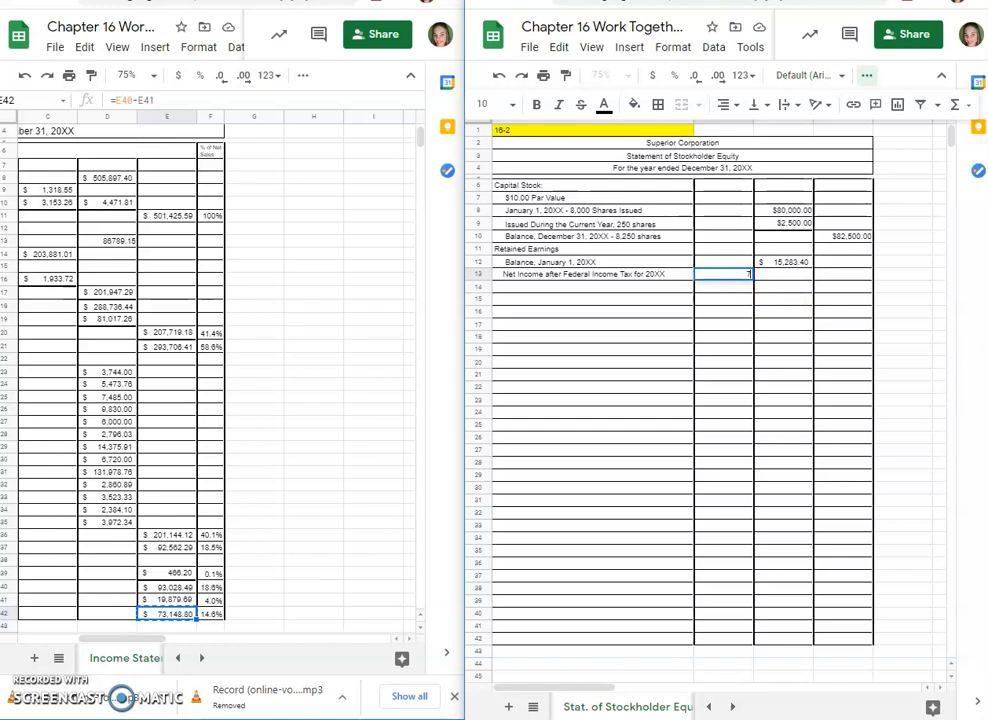
text(73148.80)
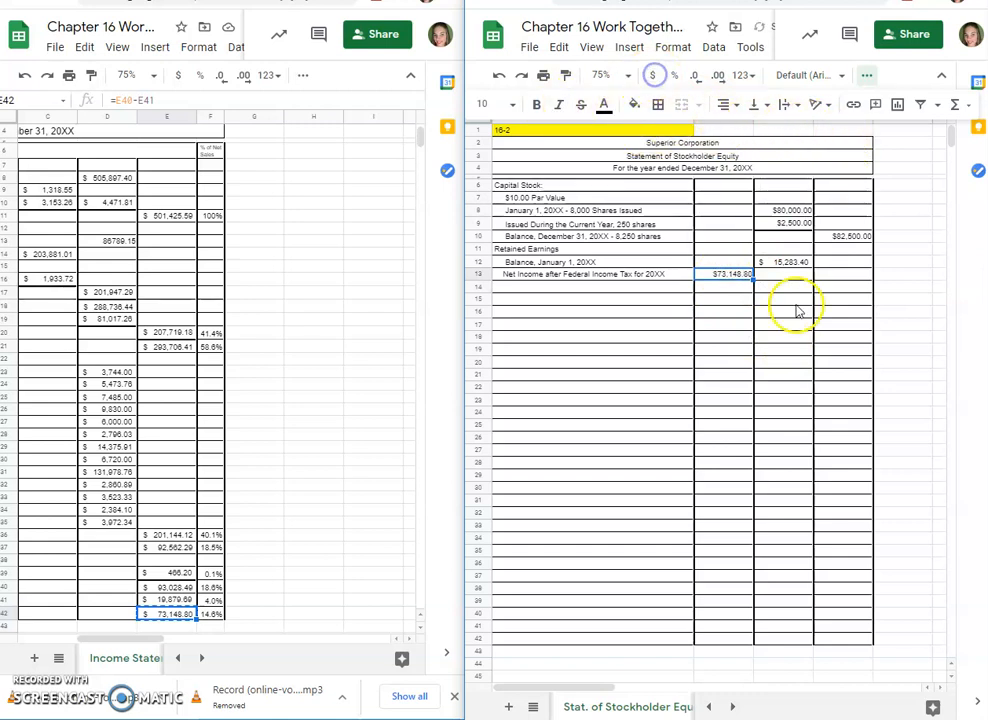
click(765, 288)
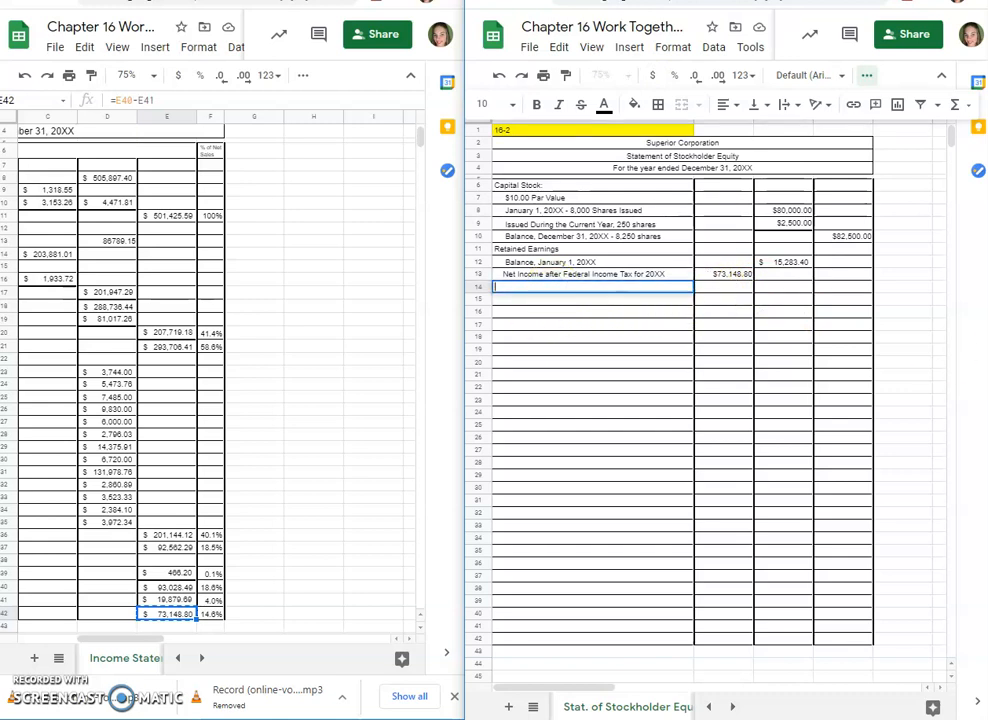
Step: Label 'Less Dividends Declared during 20XX' and enter 12,000 from the Trial Balance's Dividends account
text($)
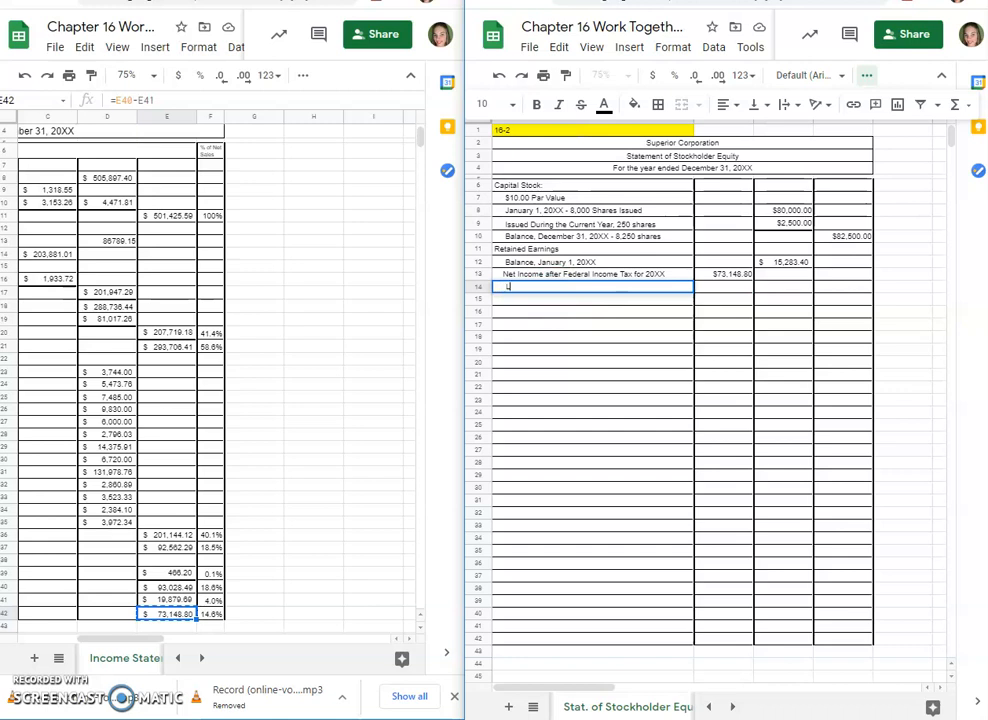
text(Less Dividends Declared during 20XX)
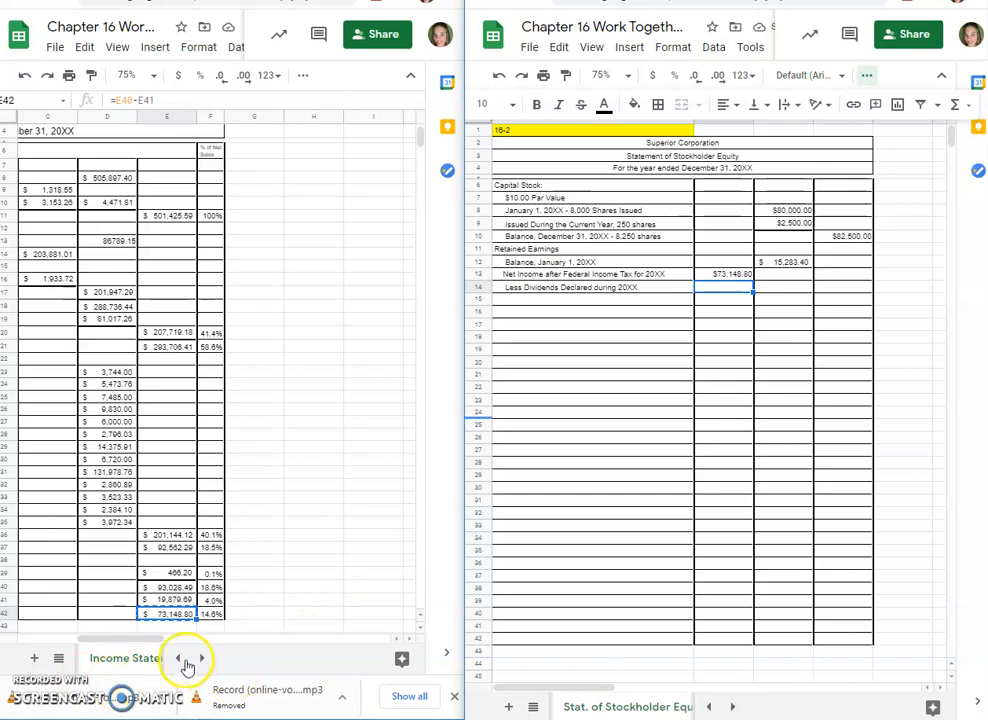
click(177, 657)
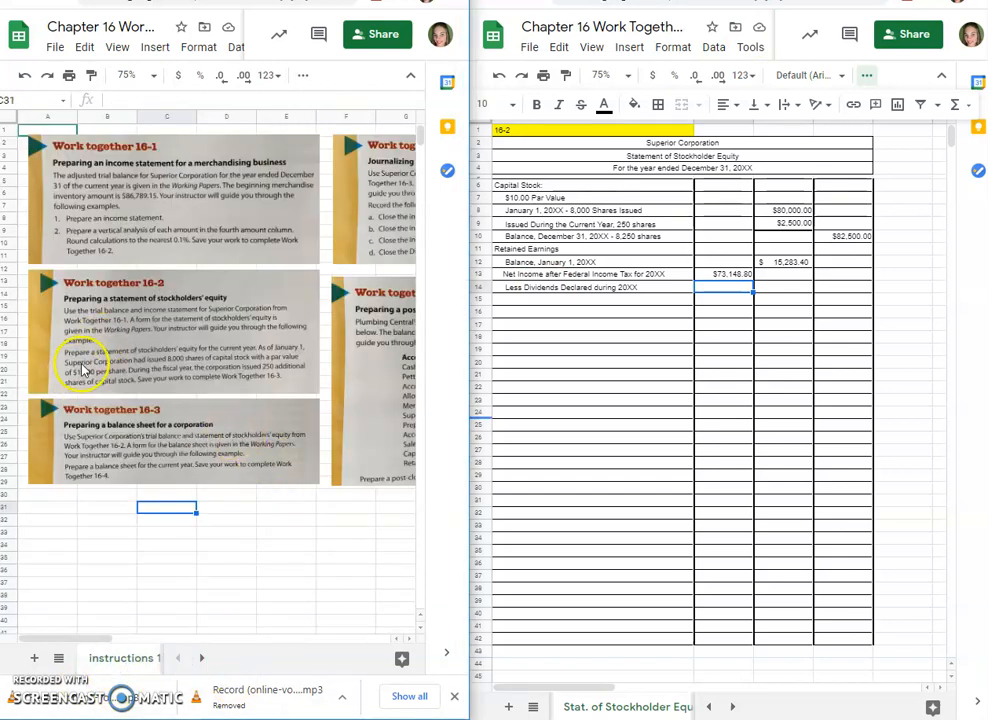
mouse_move(107, 383)
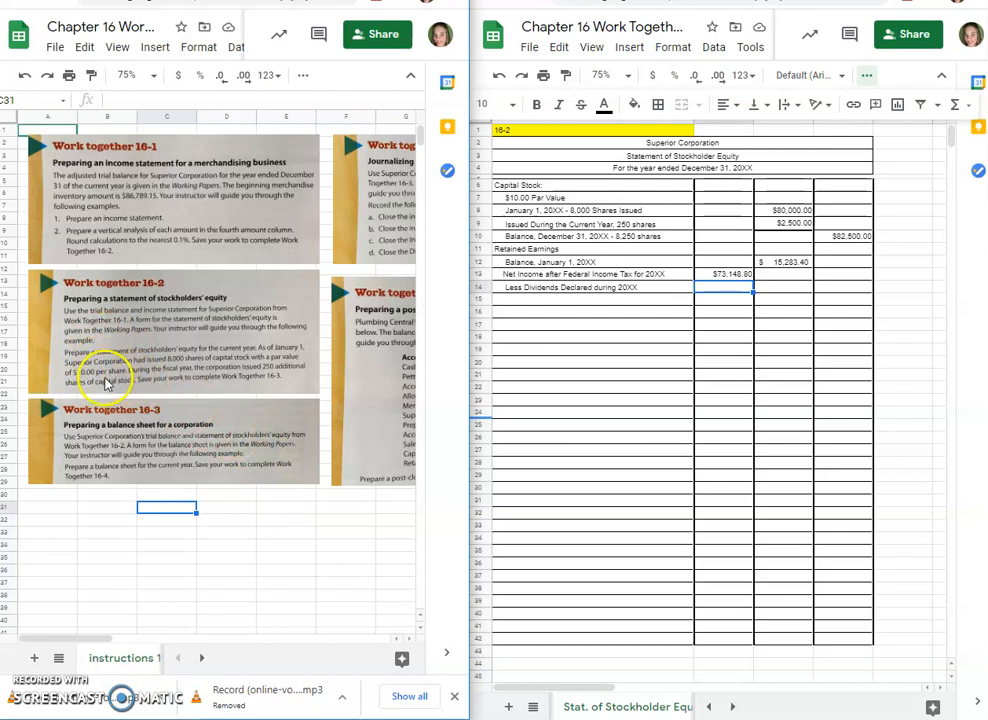
mouse_move(283, 378)
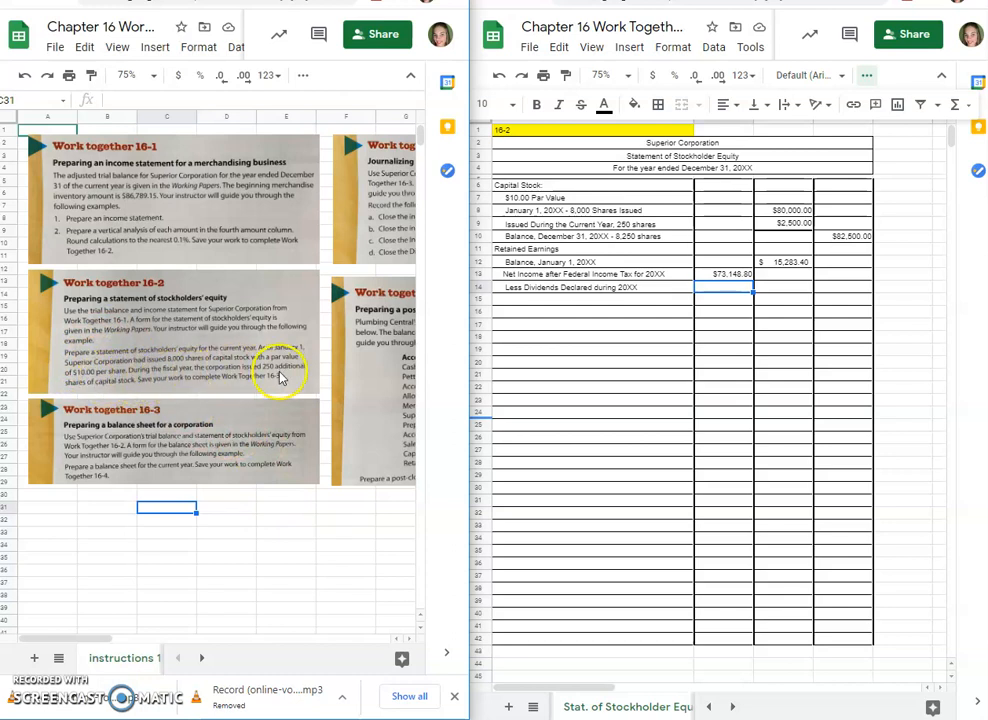
mouse_move(198, 368)
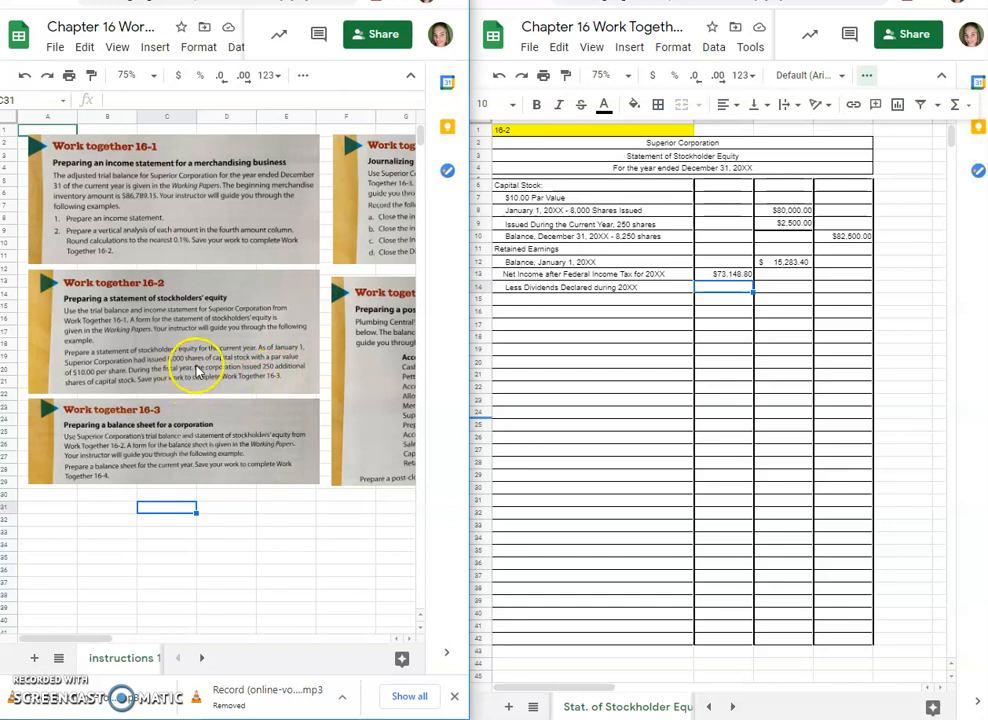
mouse_move(82, 162)
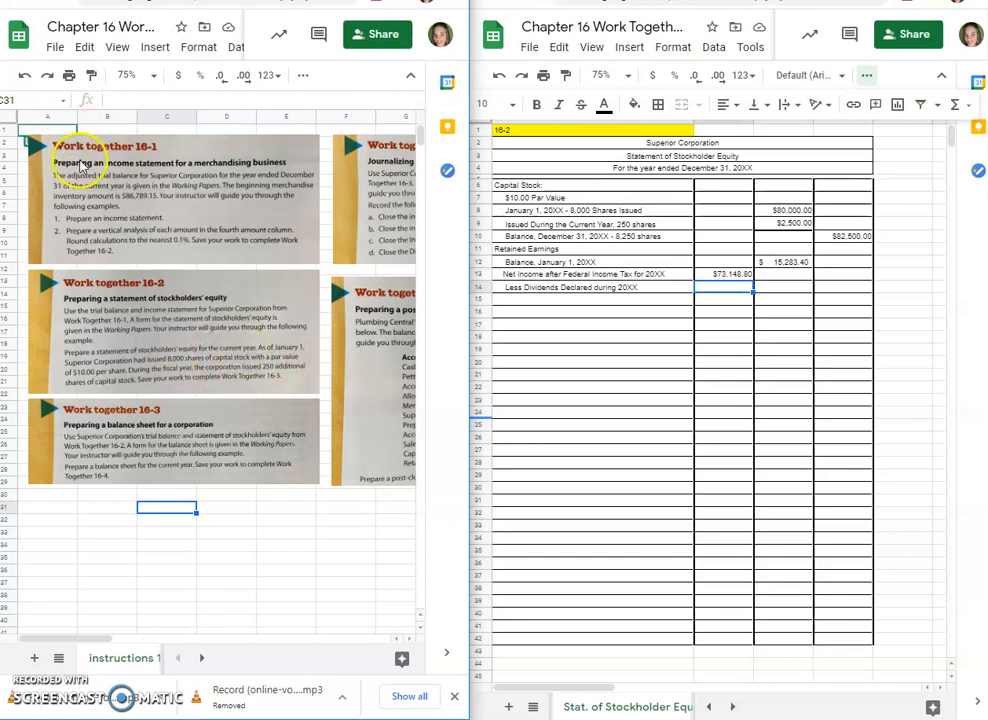
click(122, 658)
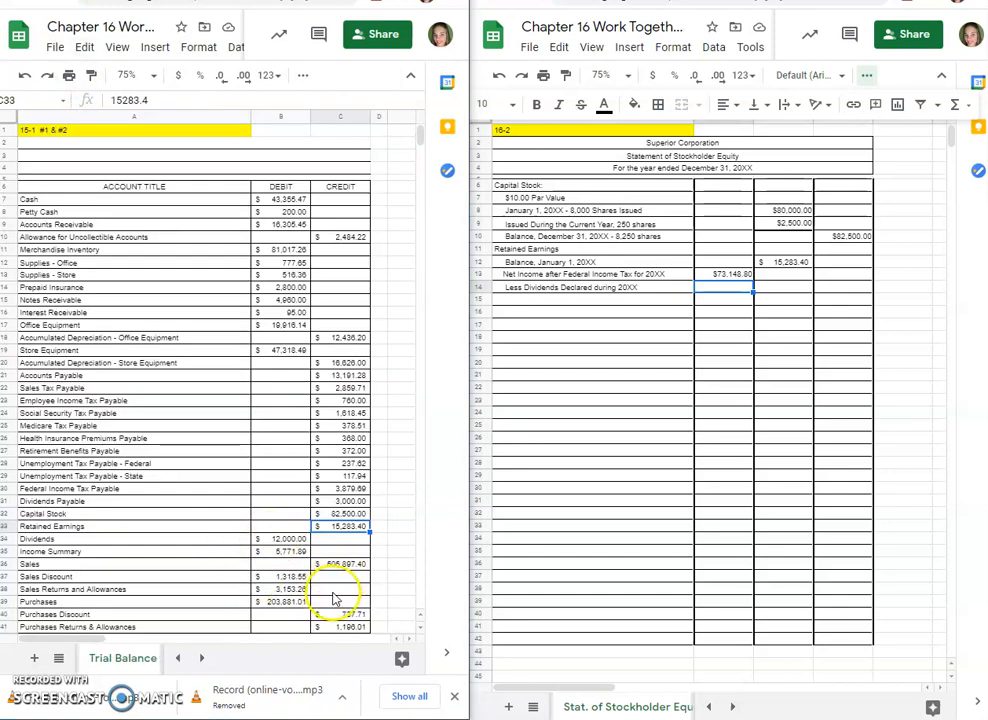
mouse_move(455, 540)
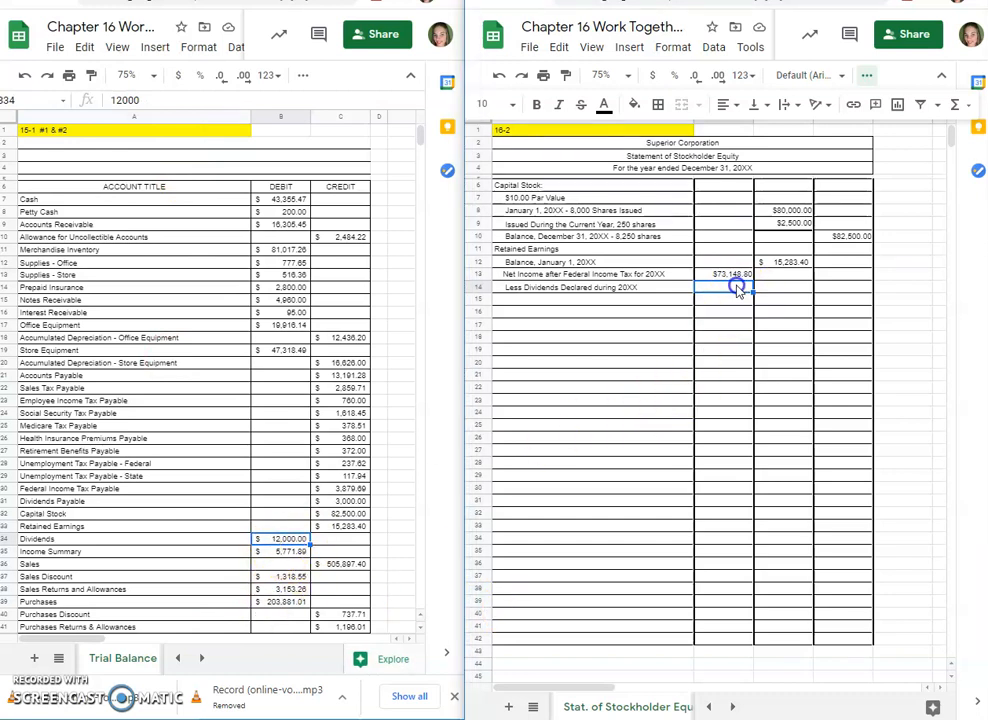
text(1200)
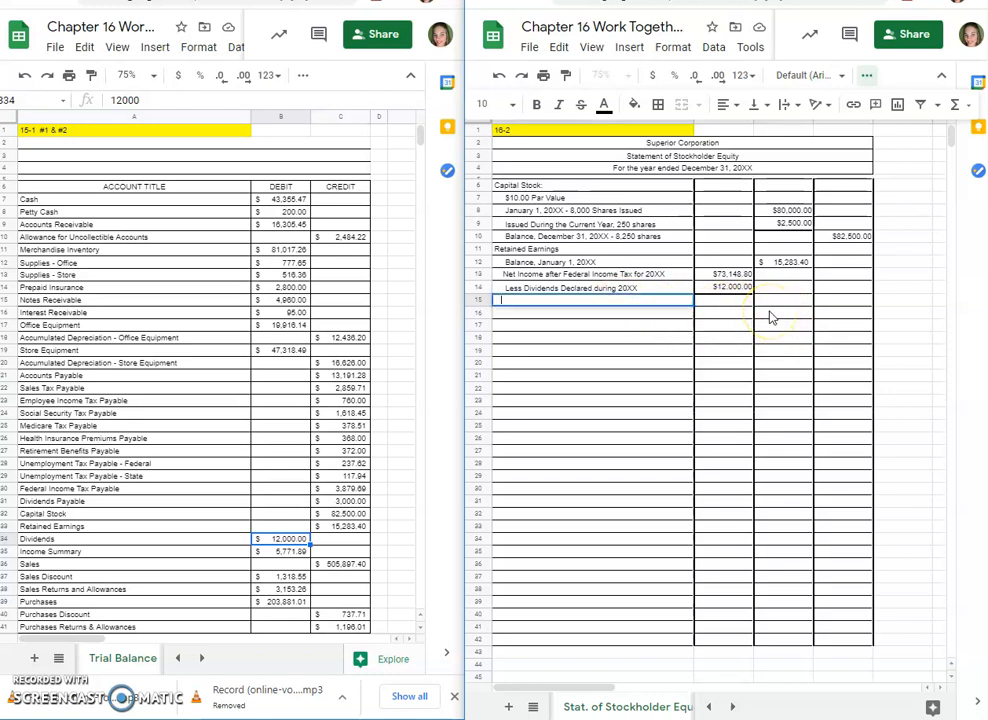
Step: Type 'Net Increase during 20XX' in A15 and enter $61,148.80 in the second amount column
text(Net Increase during 20XX)
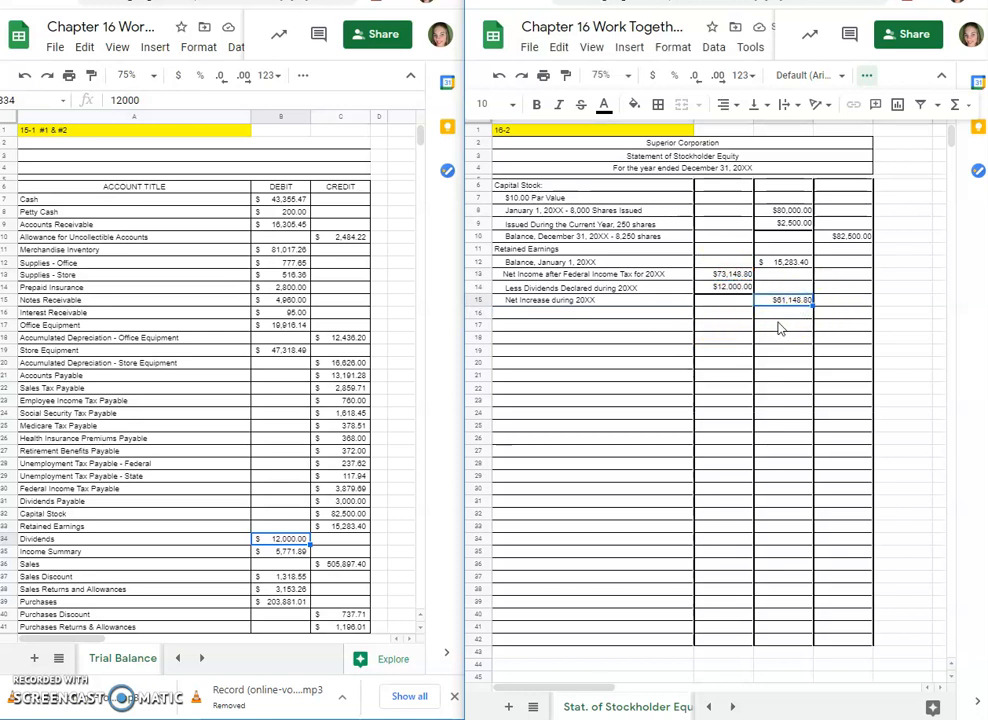
mouse_move(805, 318)
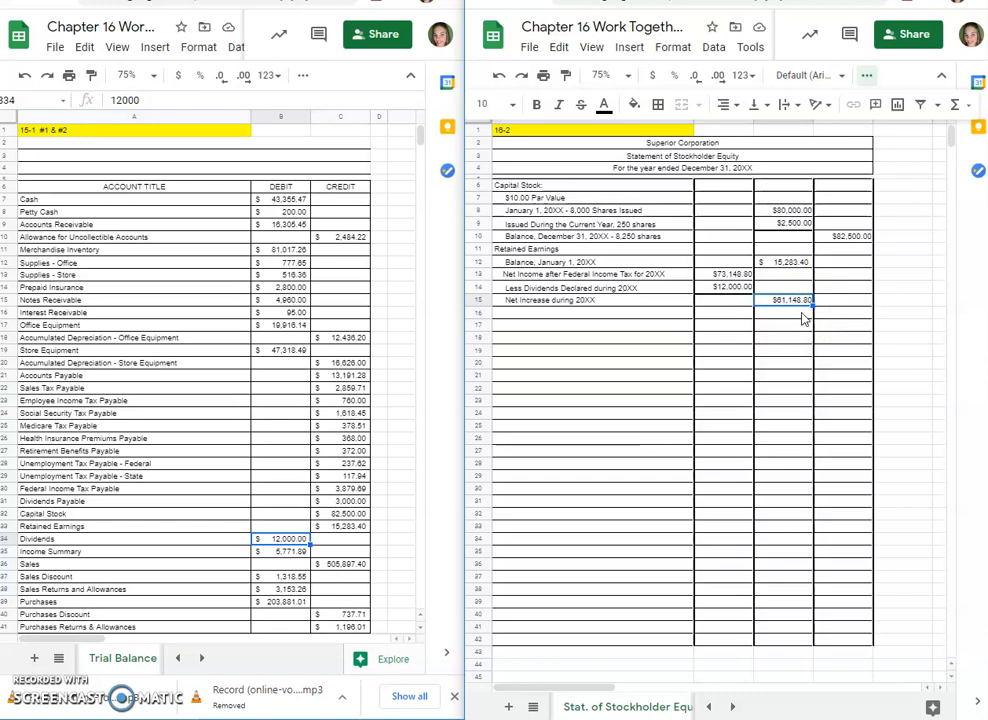
mouse_move(659, 104)
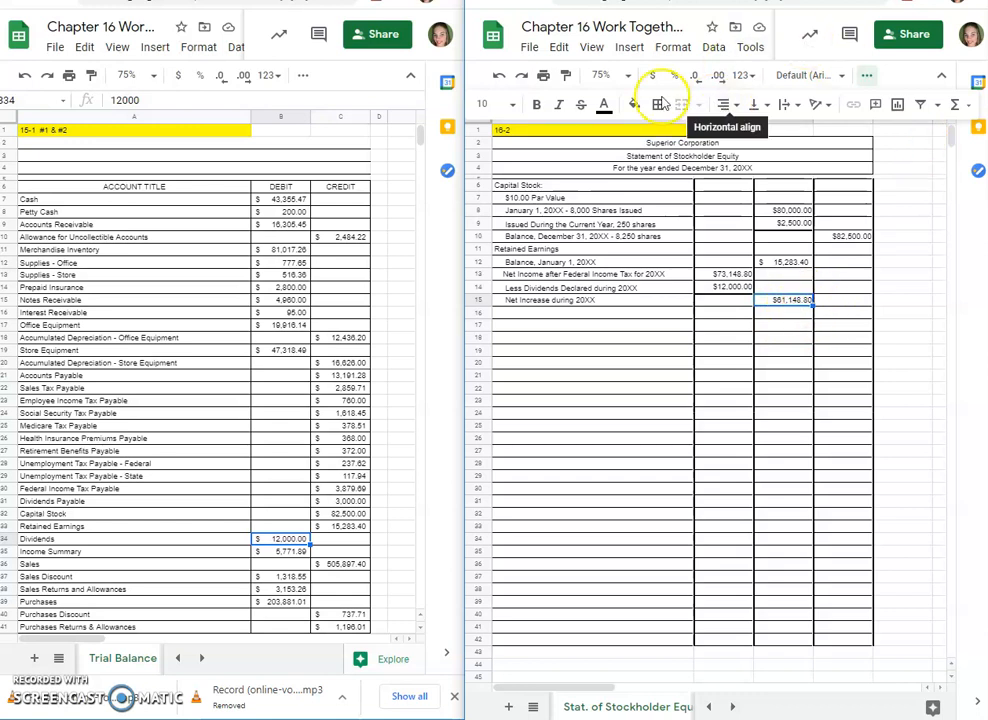
click(657, 104)
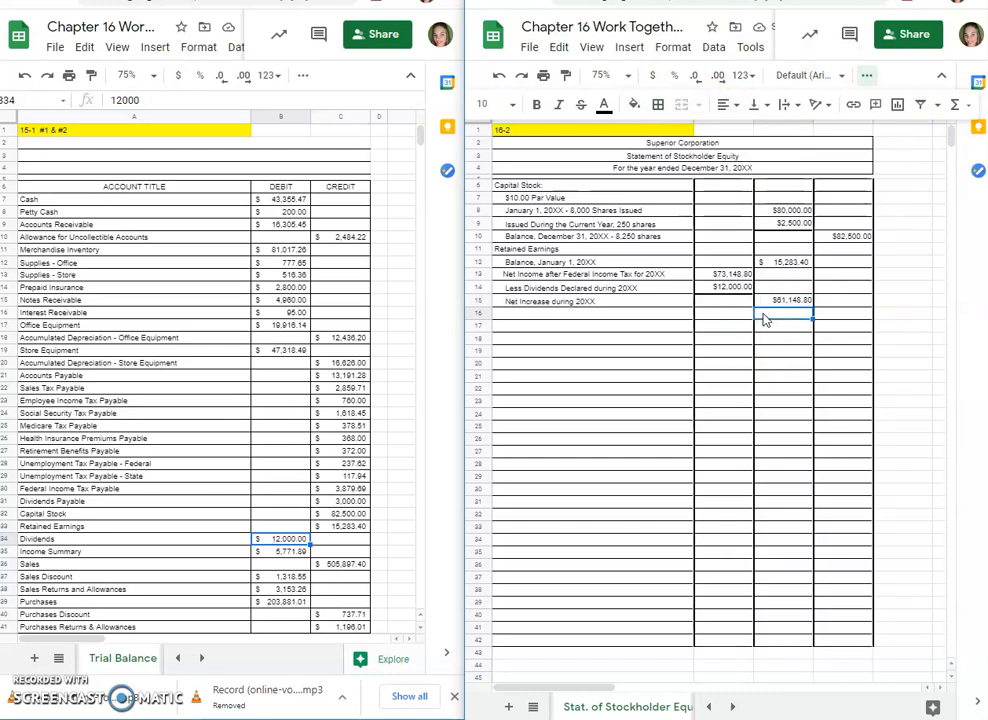
mouse_move(862, 350)
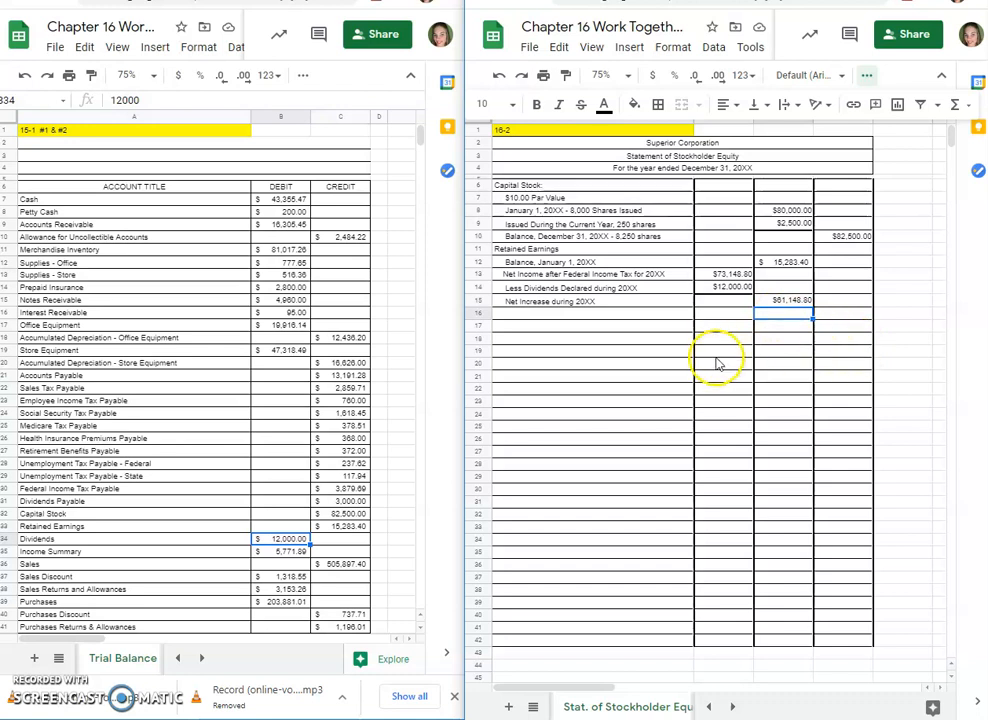
Step: Add 'Balance, December 31, 20XX' in A16 with =C12+C15 totalling $76,432.20
click(593, 311)
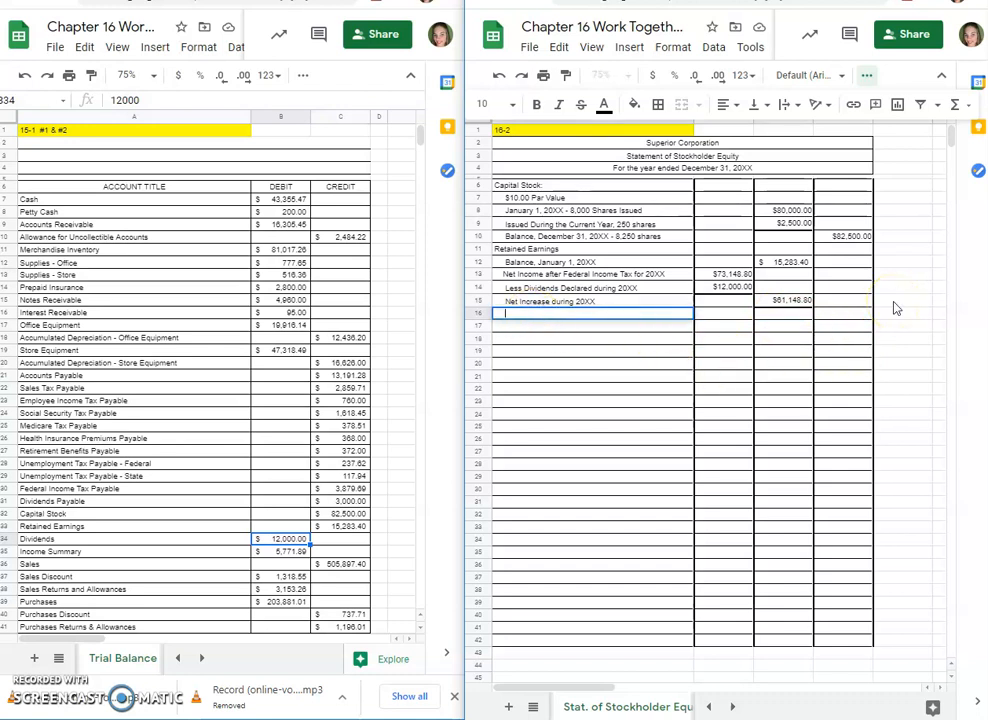
text(Balance, December 31, 20XX)
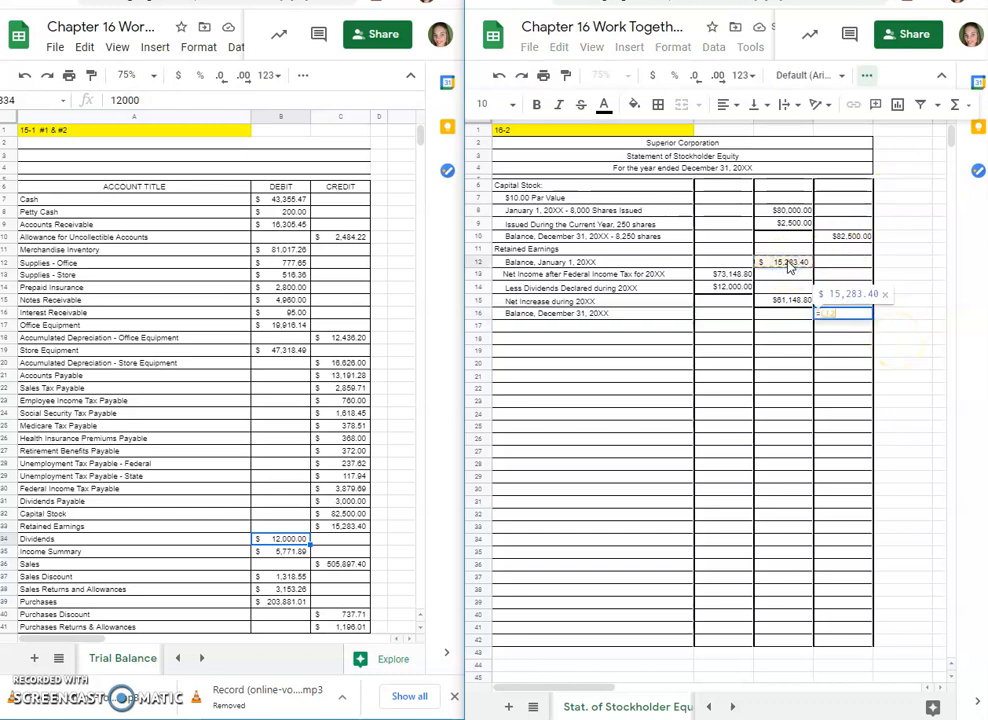
key(Enter)
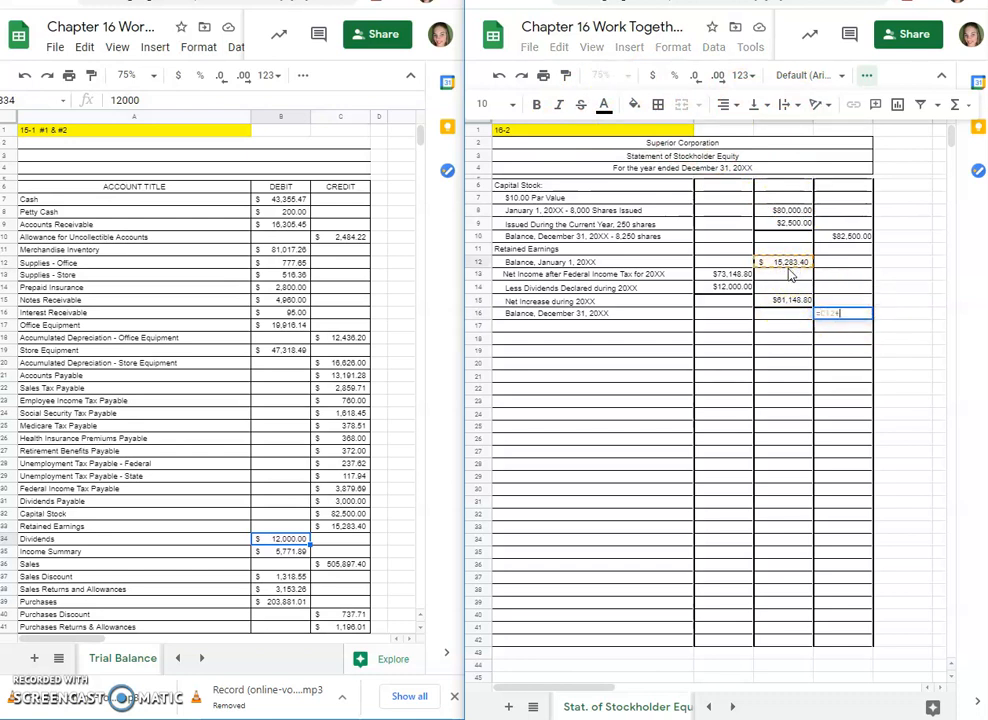
key(enter)
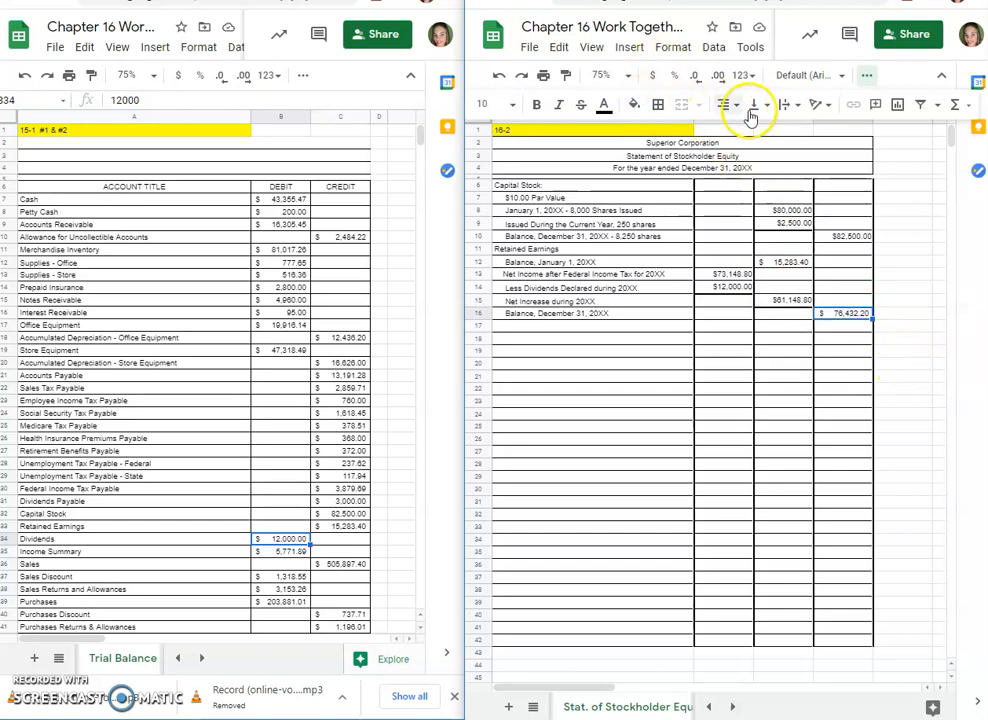
mouse_move(645, 325)
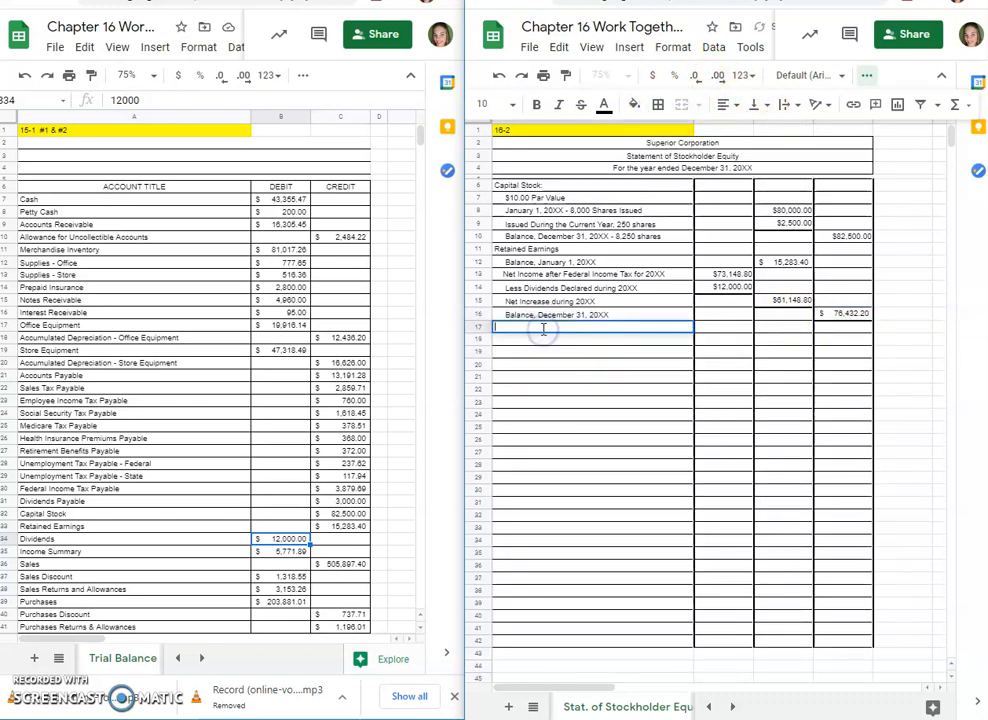
Step: Add the Total Stockholders' Equity line (=D10+D16, $158,932.20) in row 17 with a bottom border
text(To)
click(843, 327)
text(=D10+)
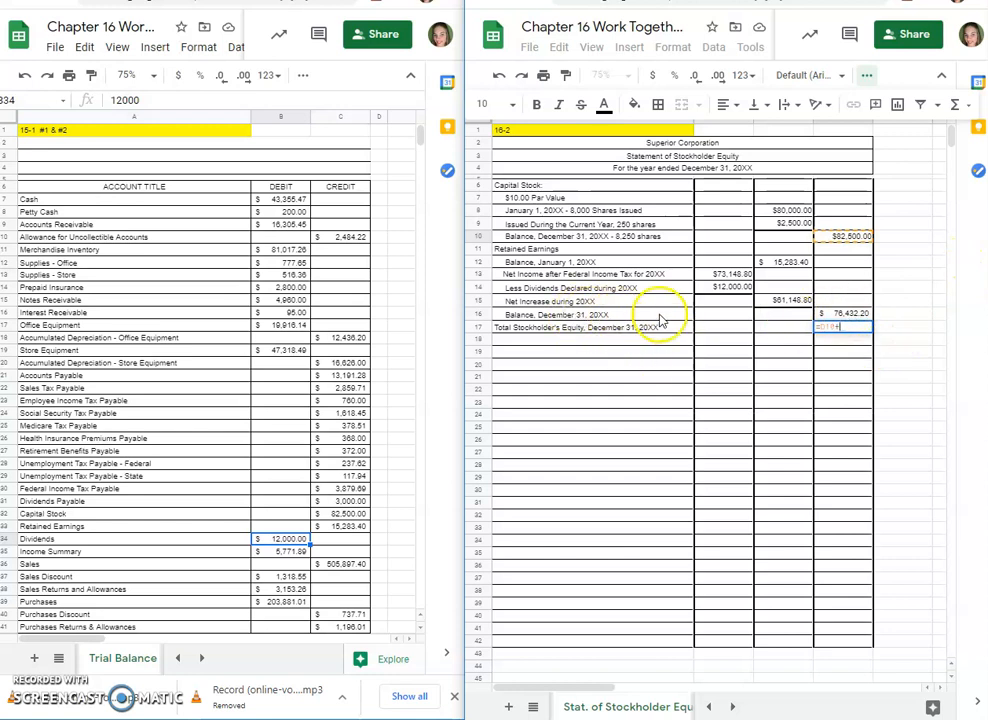
key(Enter)
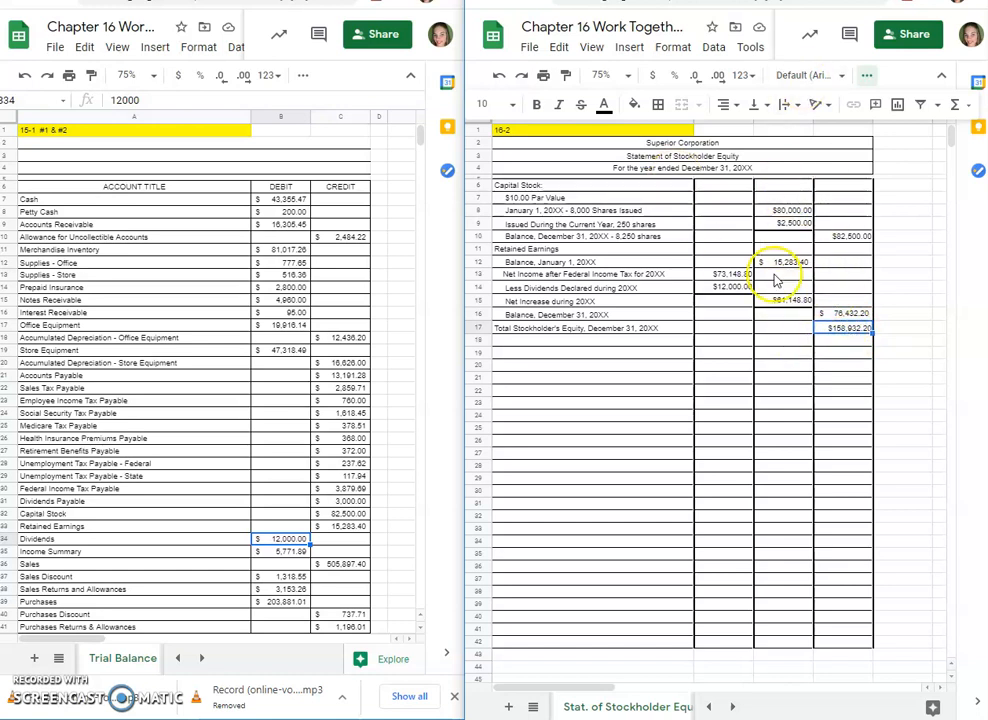
click(550, 328)
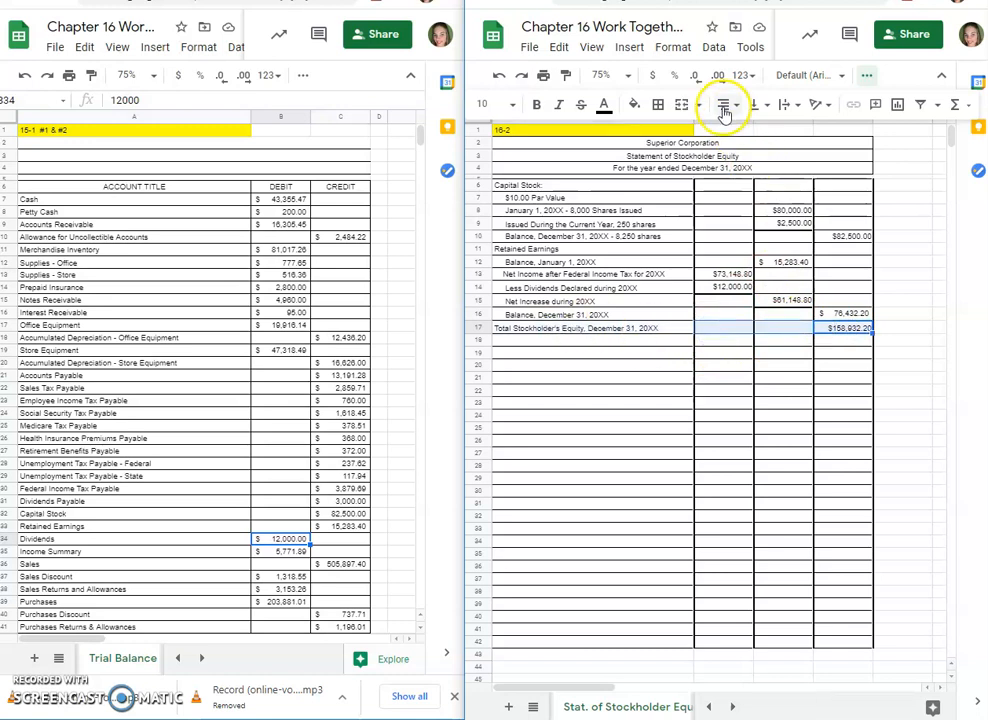
click(723, 104)
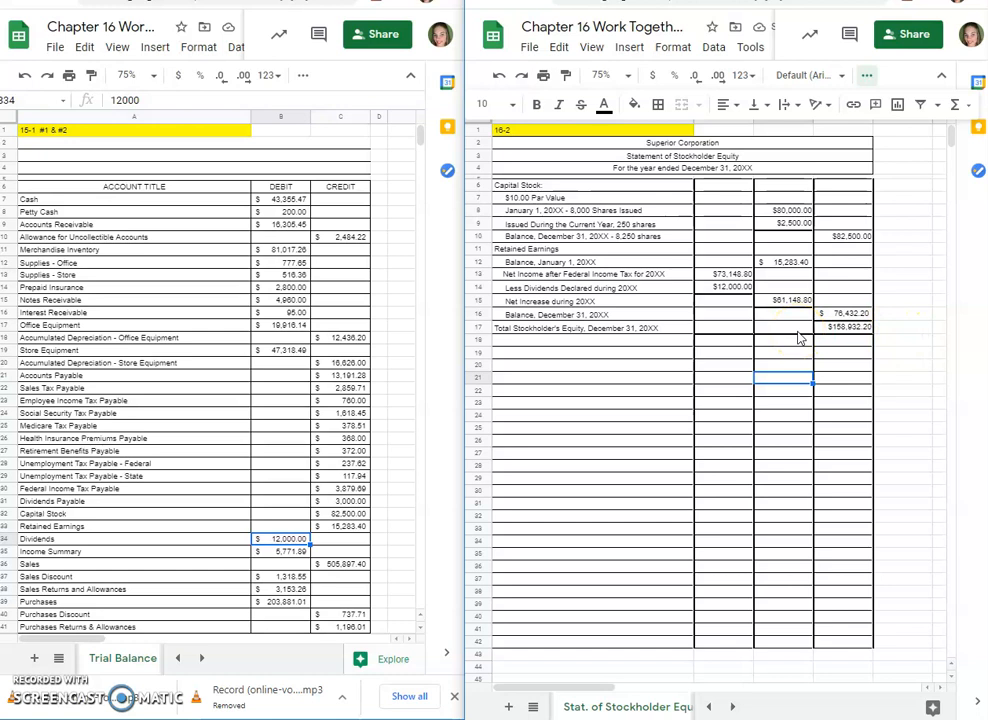
mouse_move(658, 371)
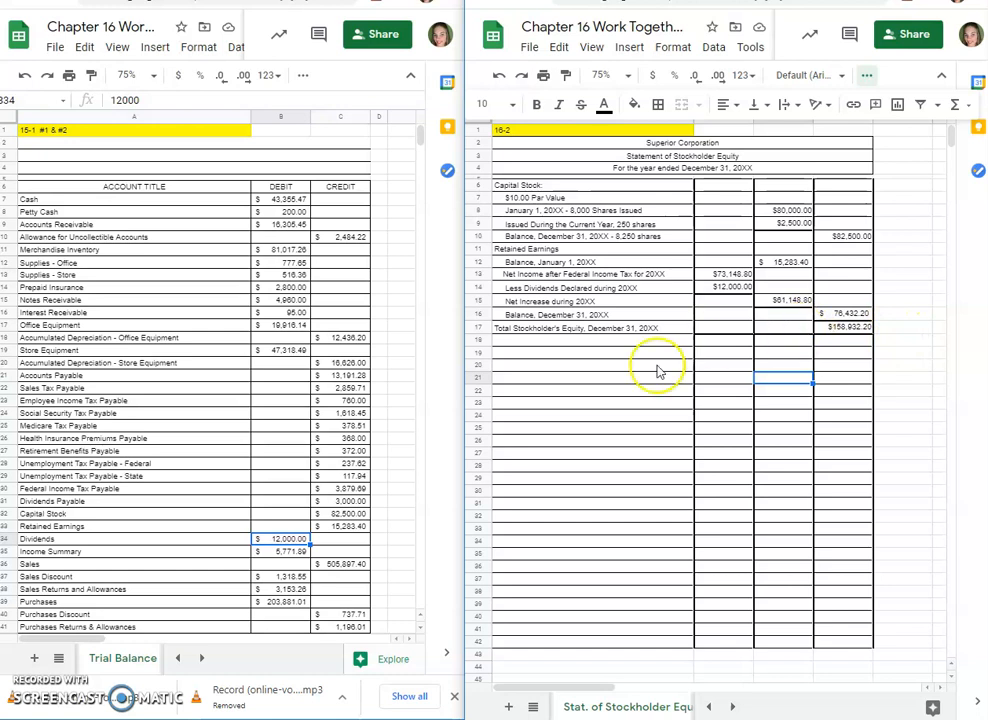